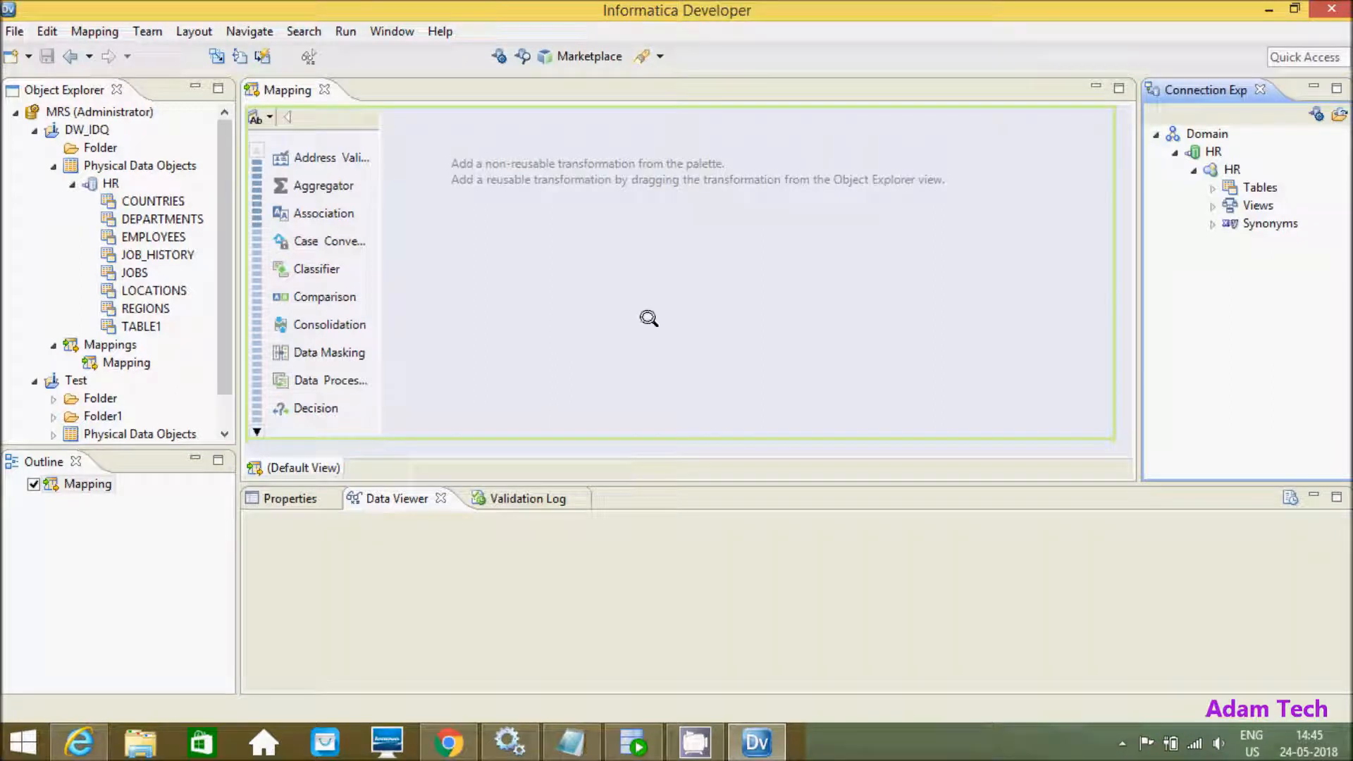
mouse_move(535, 258)
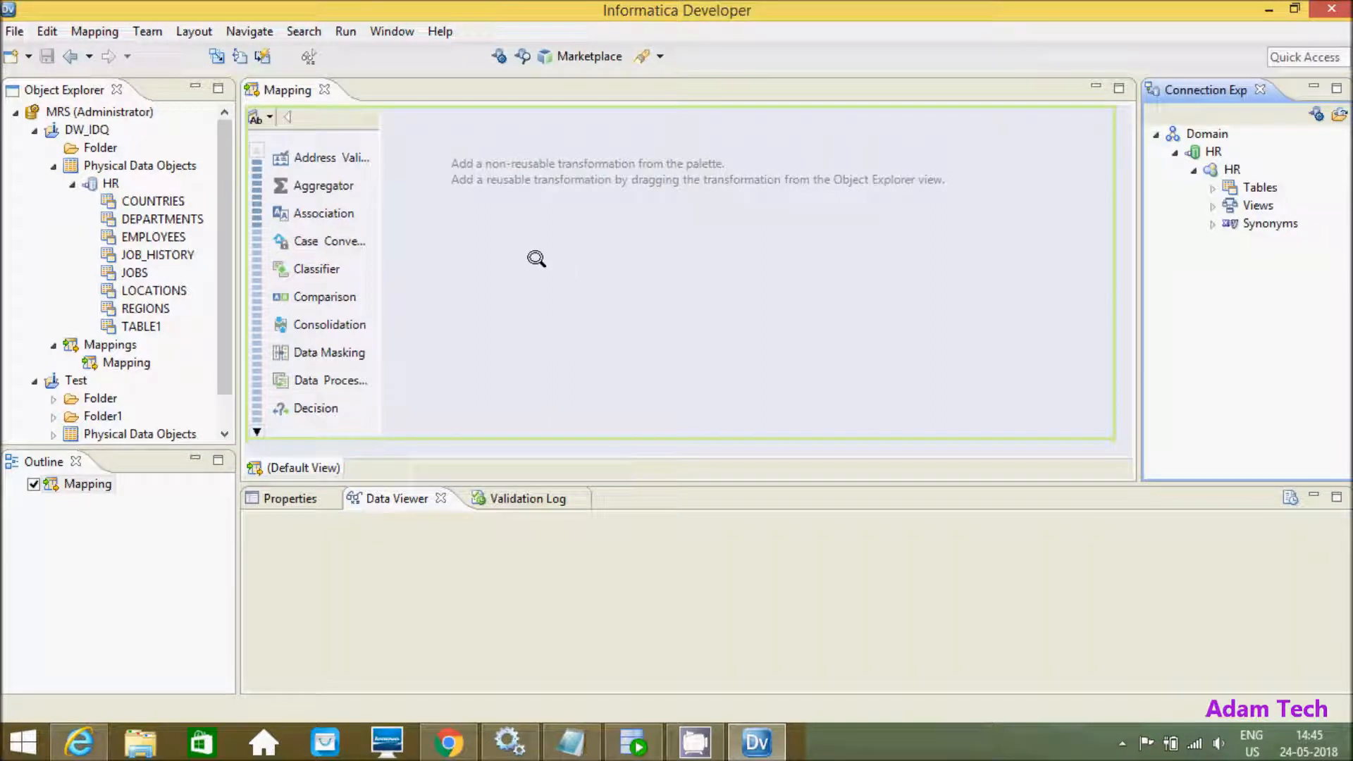
mouse_move(966, 281)
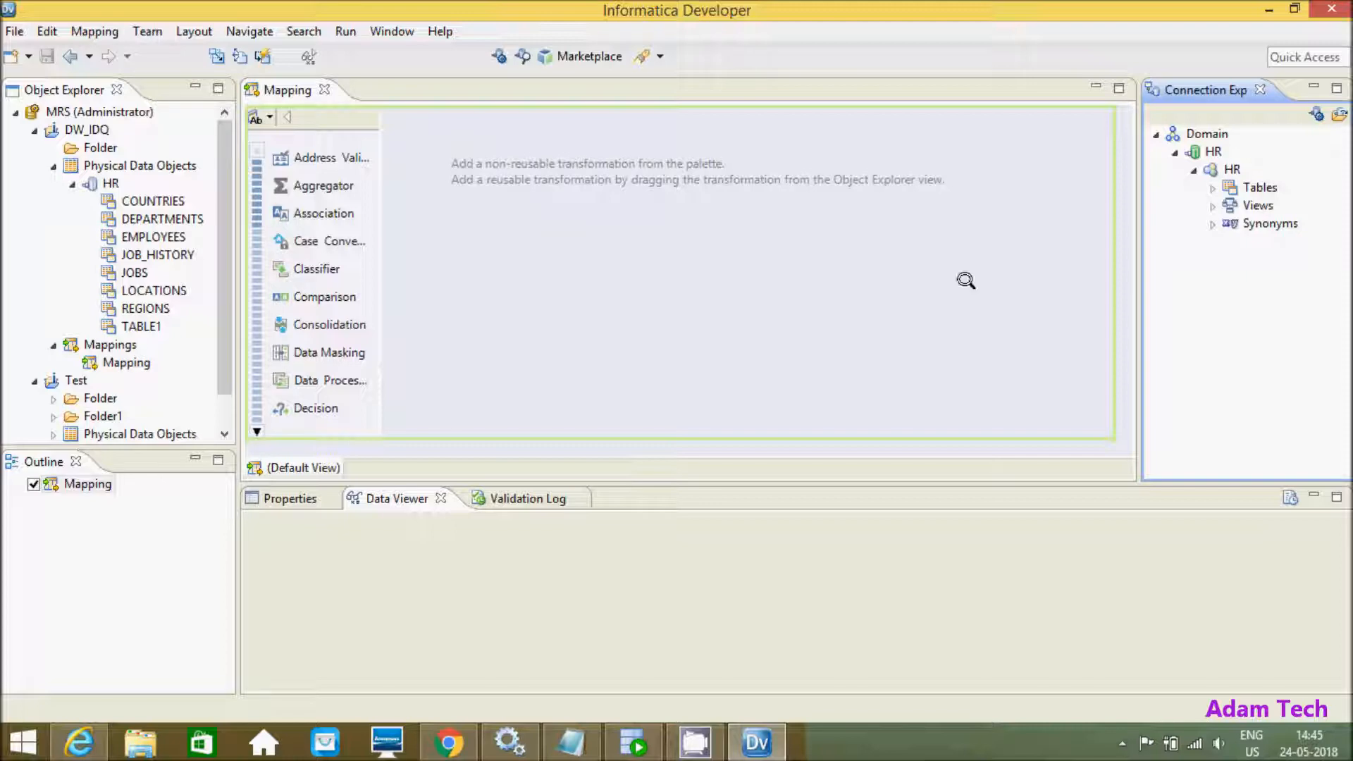
Create a Domain connection named Scott_Con and set its type to Oracle.
right_click(1207, 133)
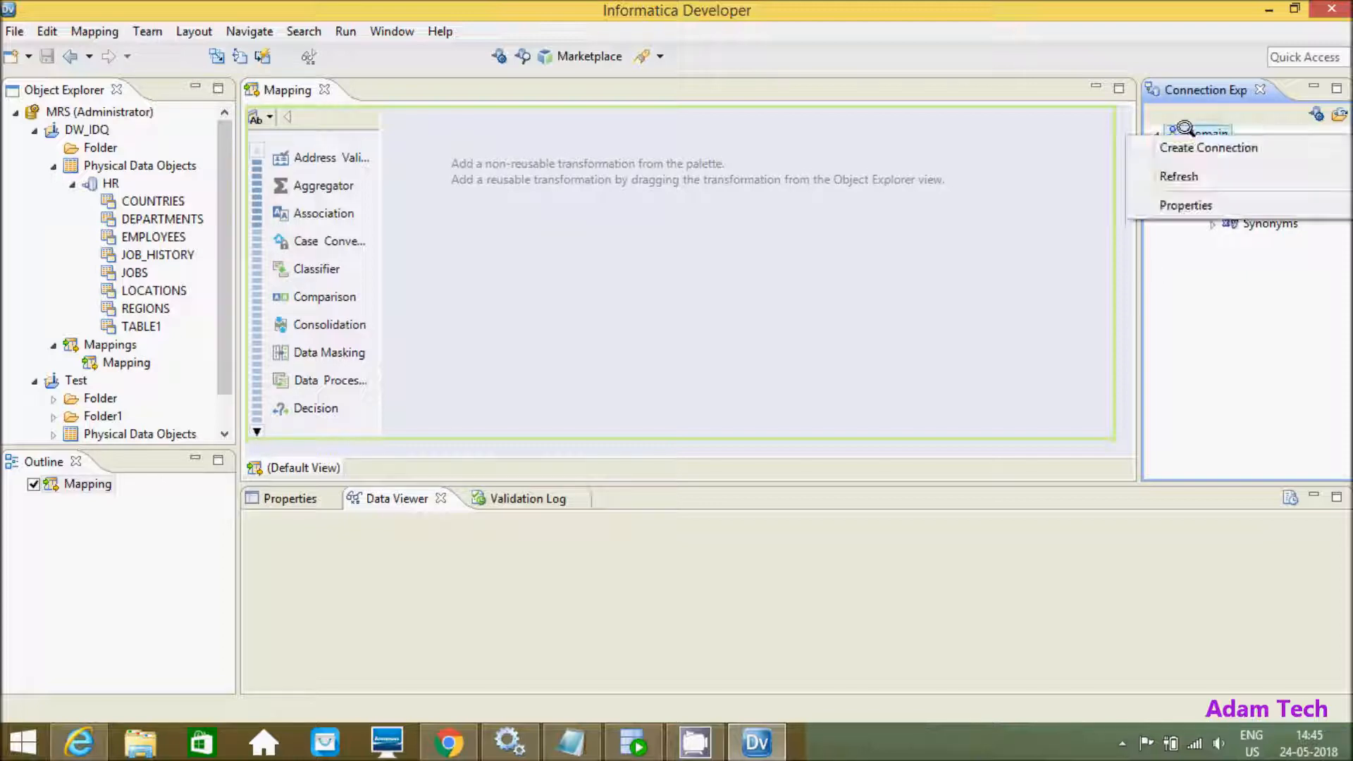
left_click(1207, 147)
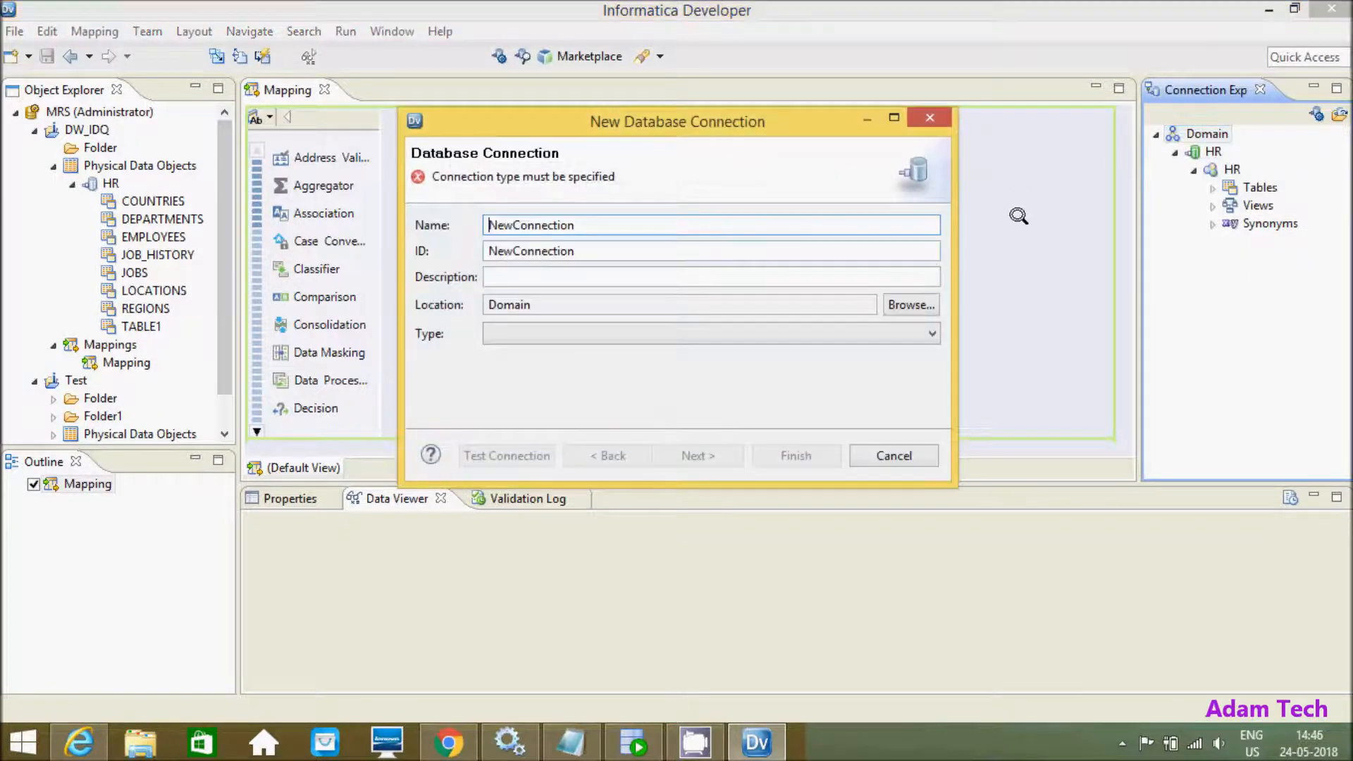
mouse_move(640, 217)
type("S")
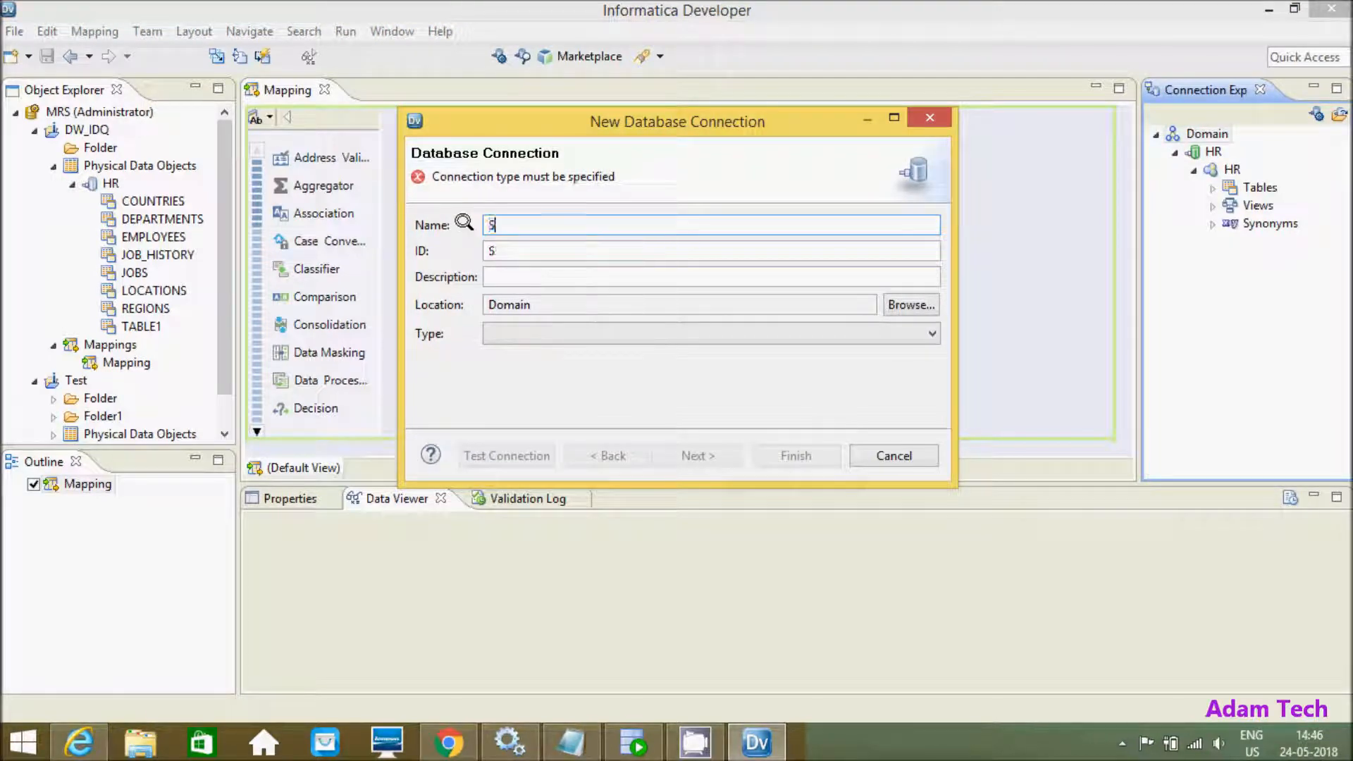
type("cott")
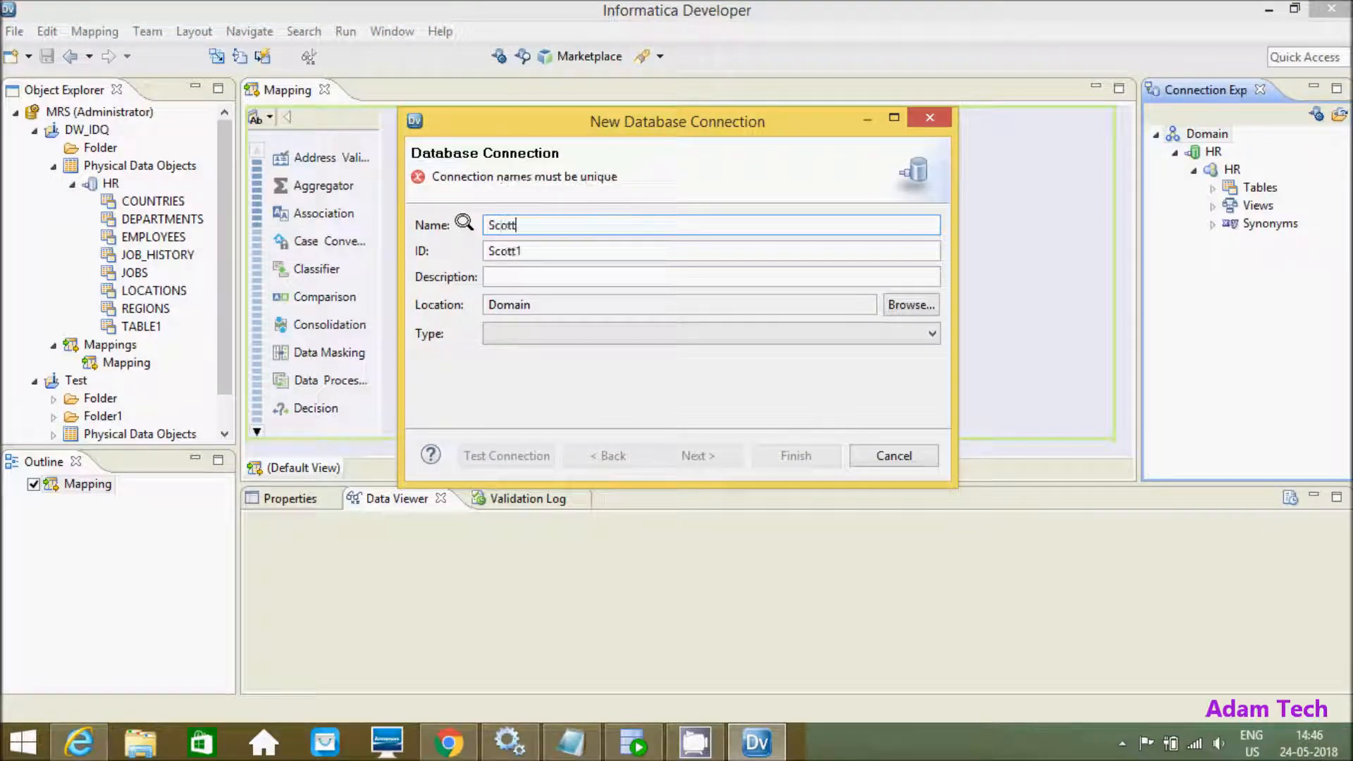
type("_Conn")
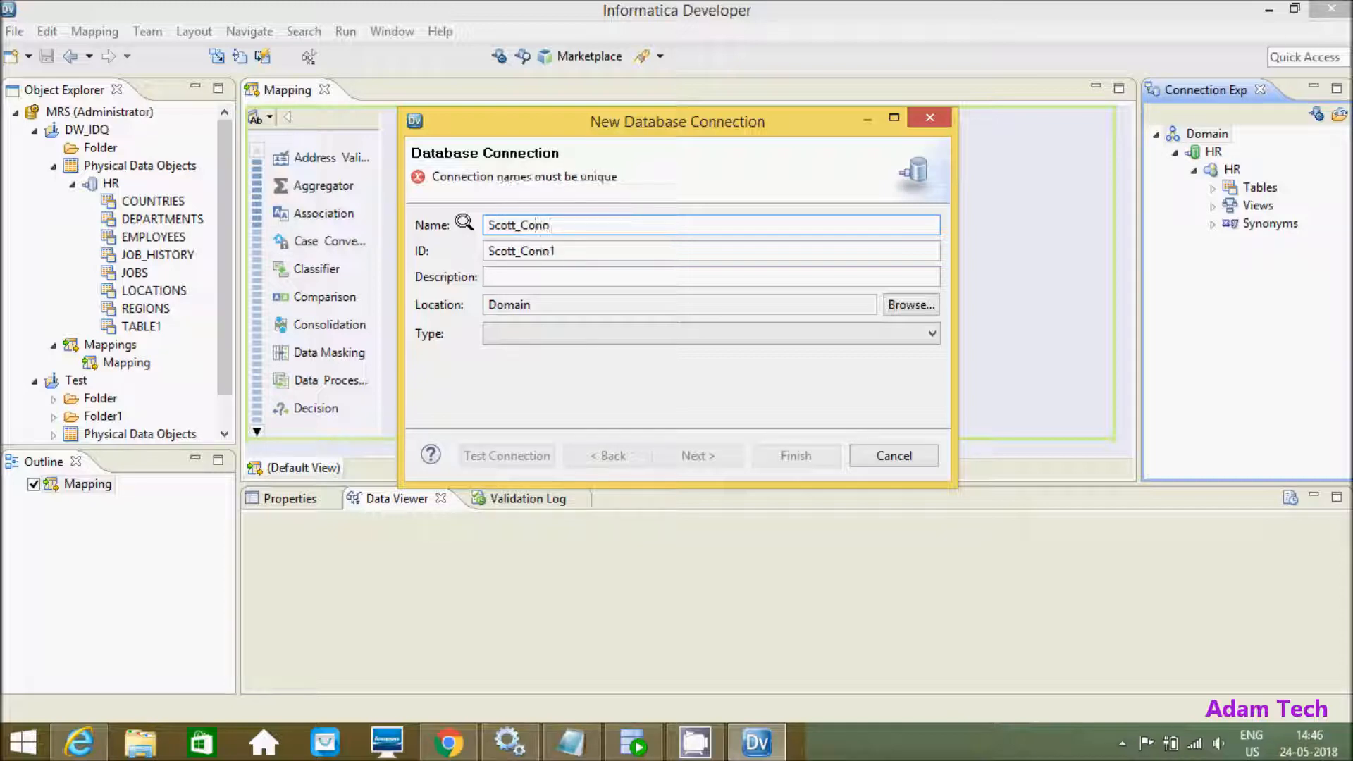
key("Backspace")
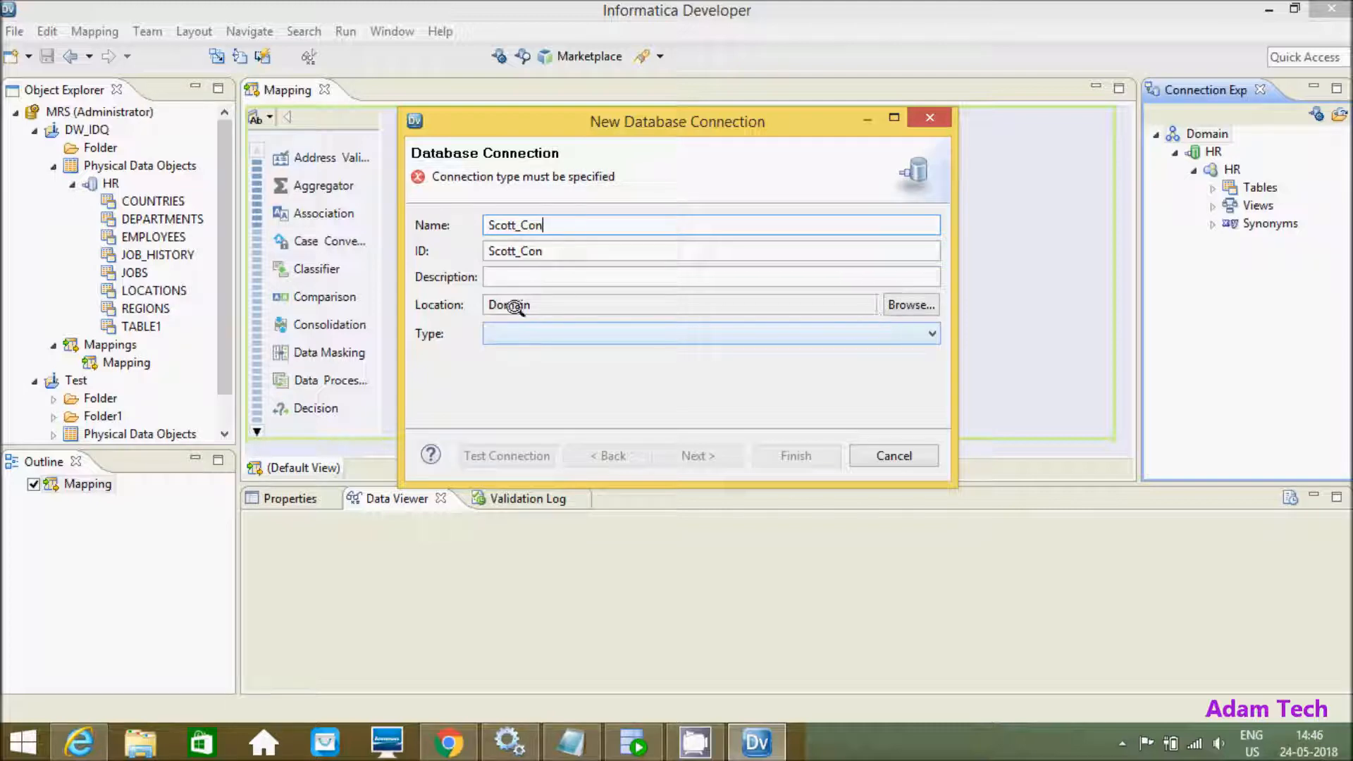
left_click(931, 334)
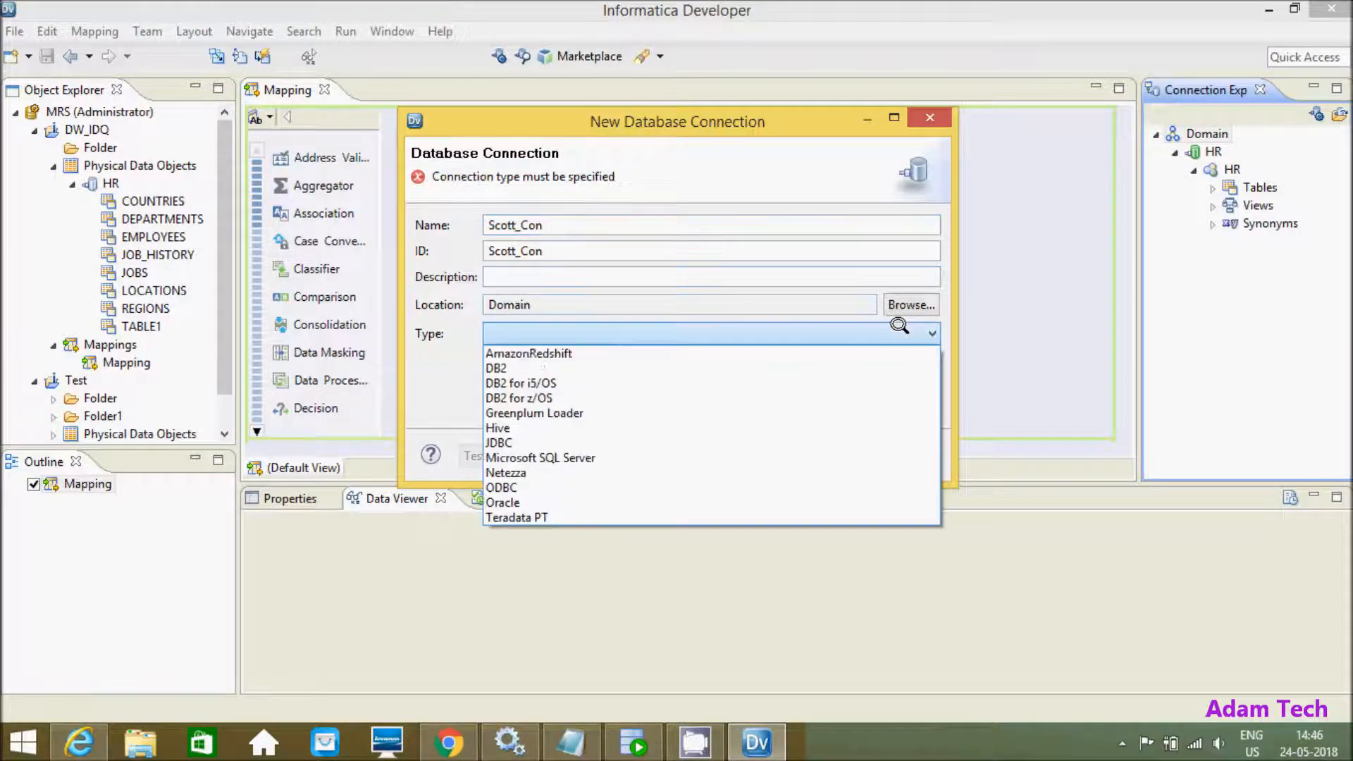
left_click(503, 503)
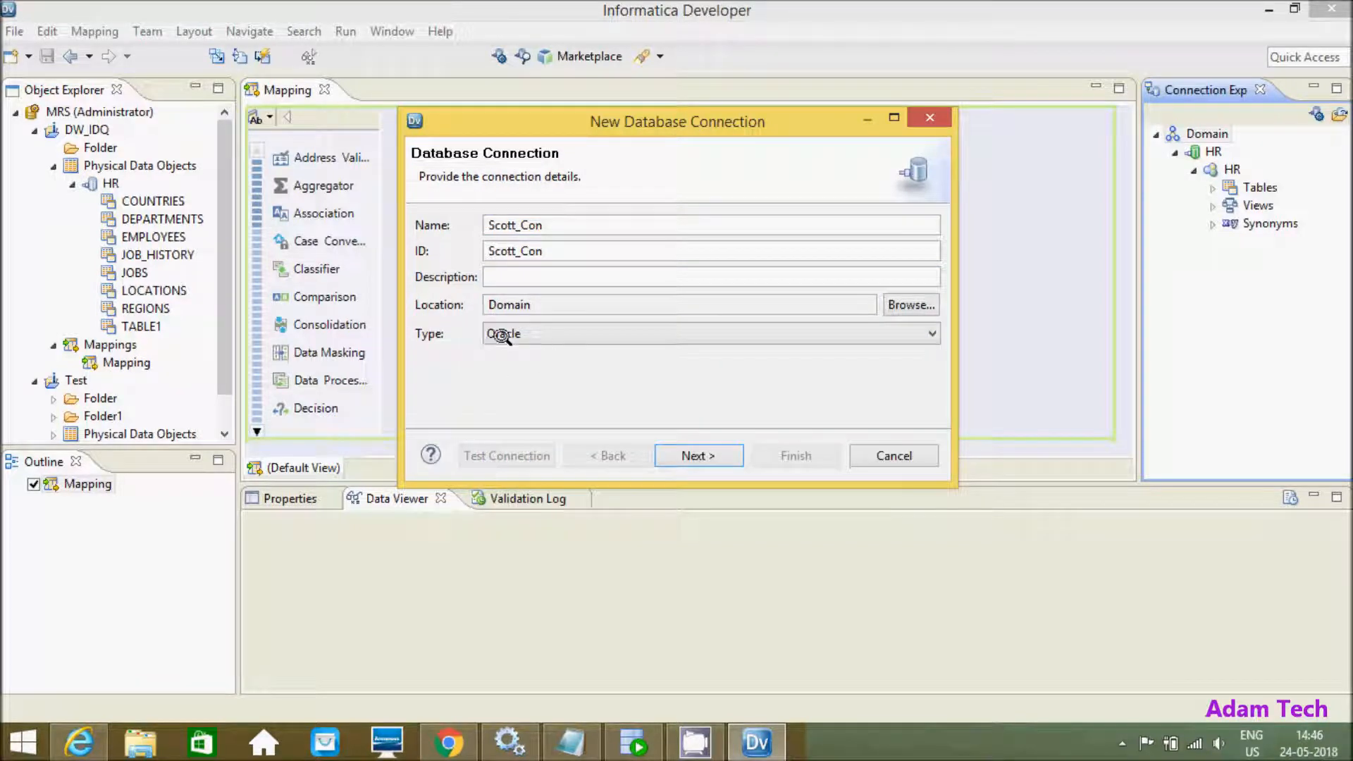
Enter the Scott_Con database user name and password.
left_click(697, 456)
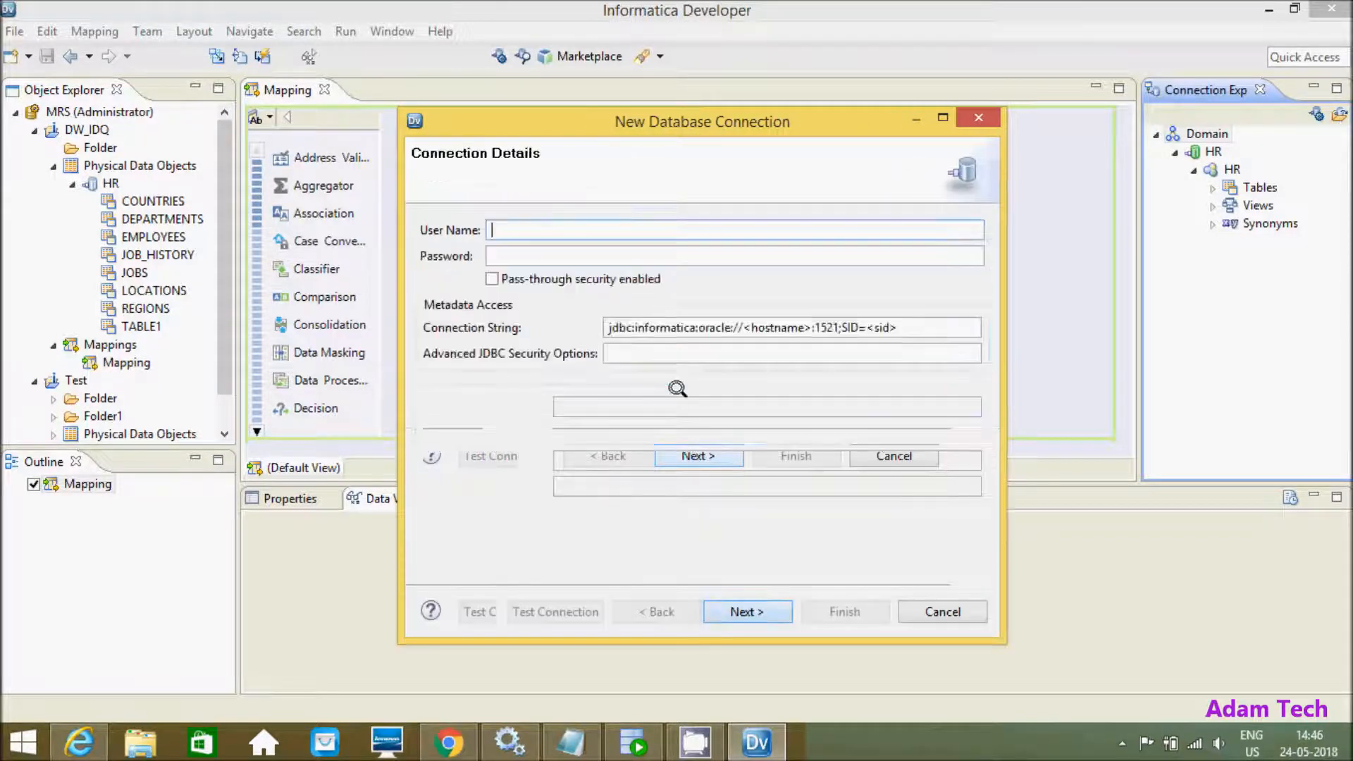
left_click(747, 611)
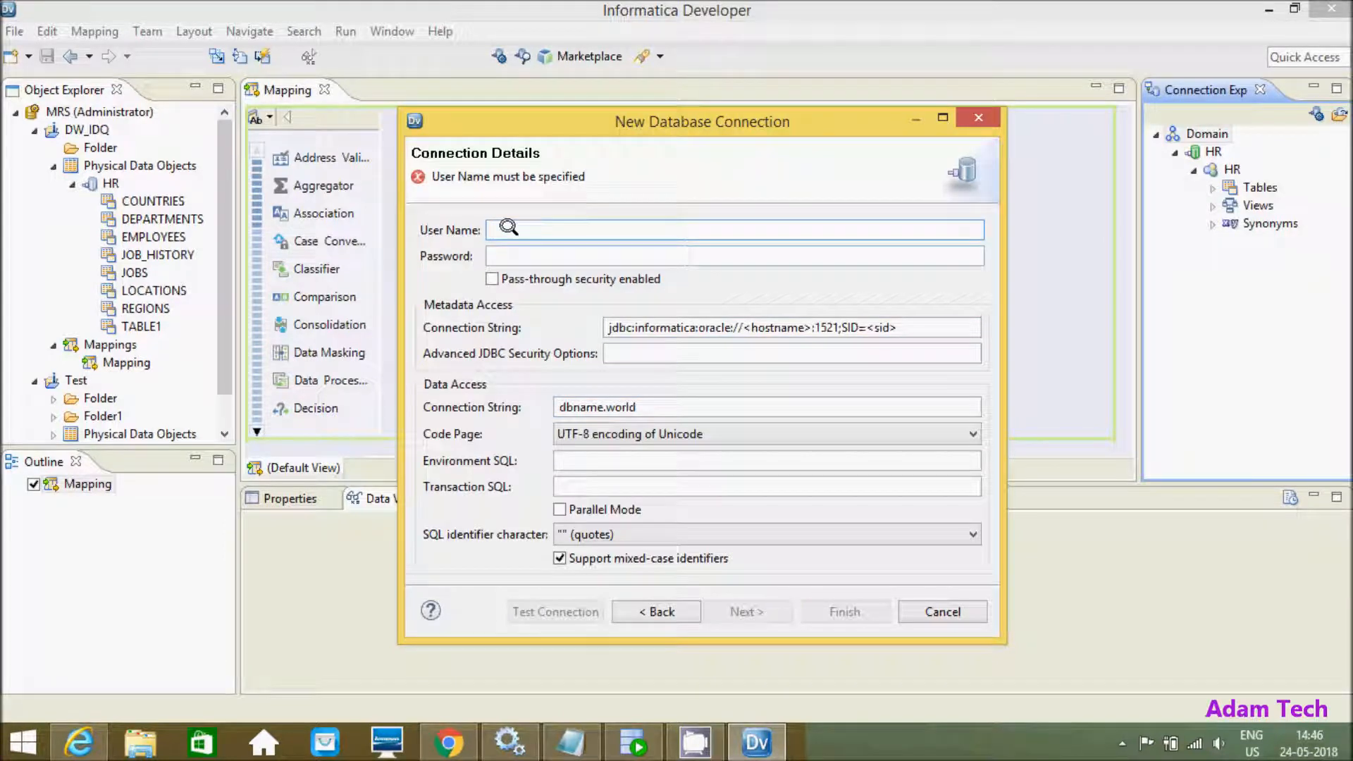
type("SG")
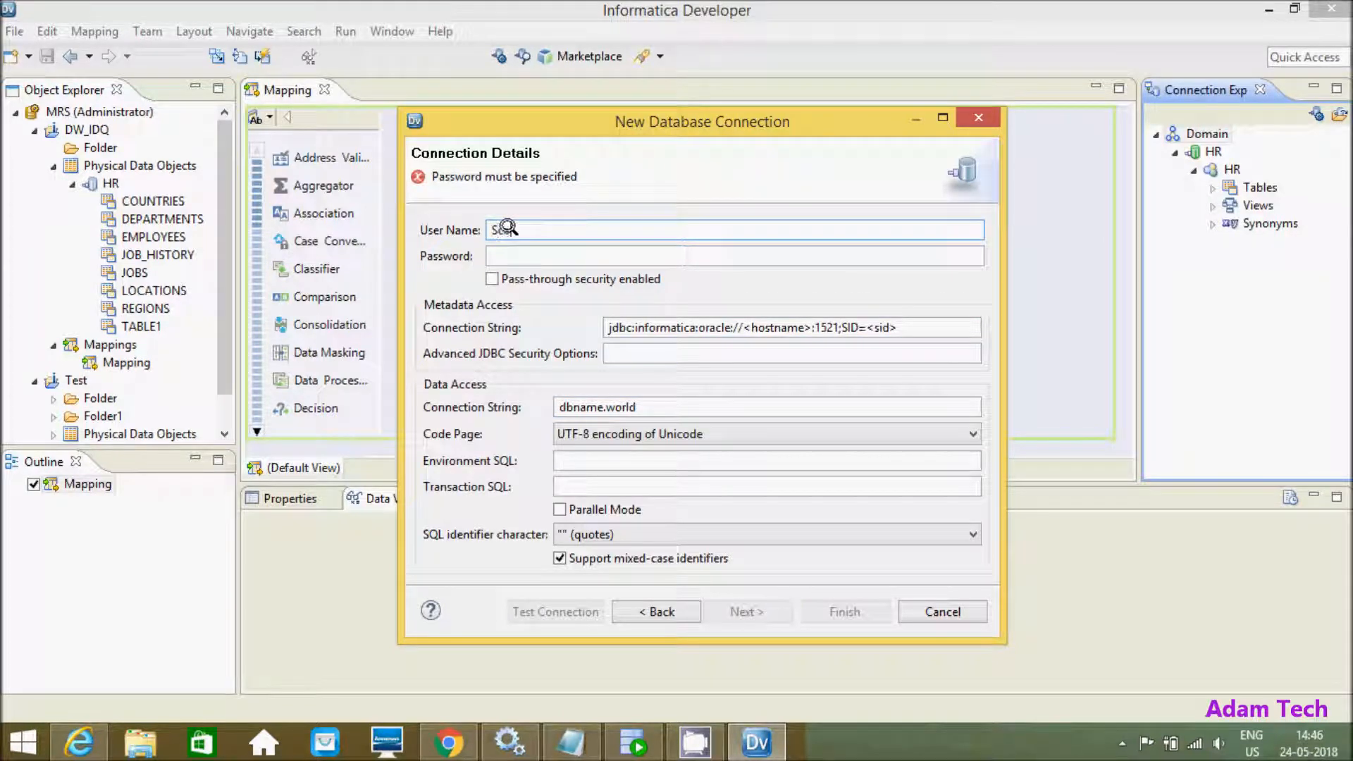
type("•")
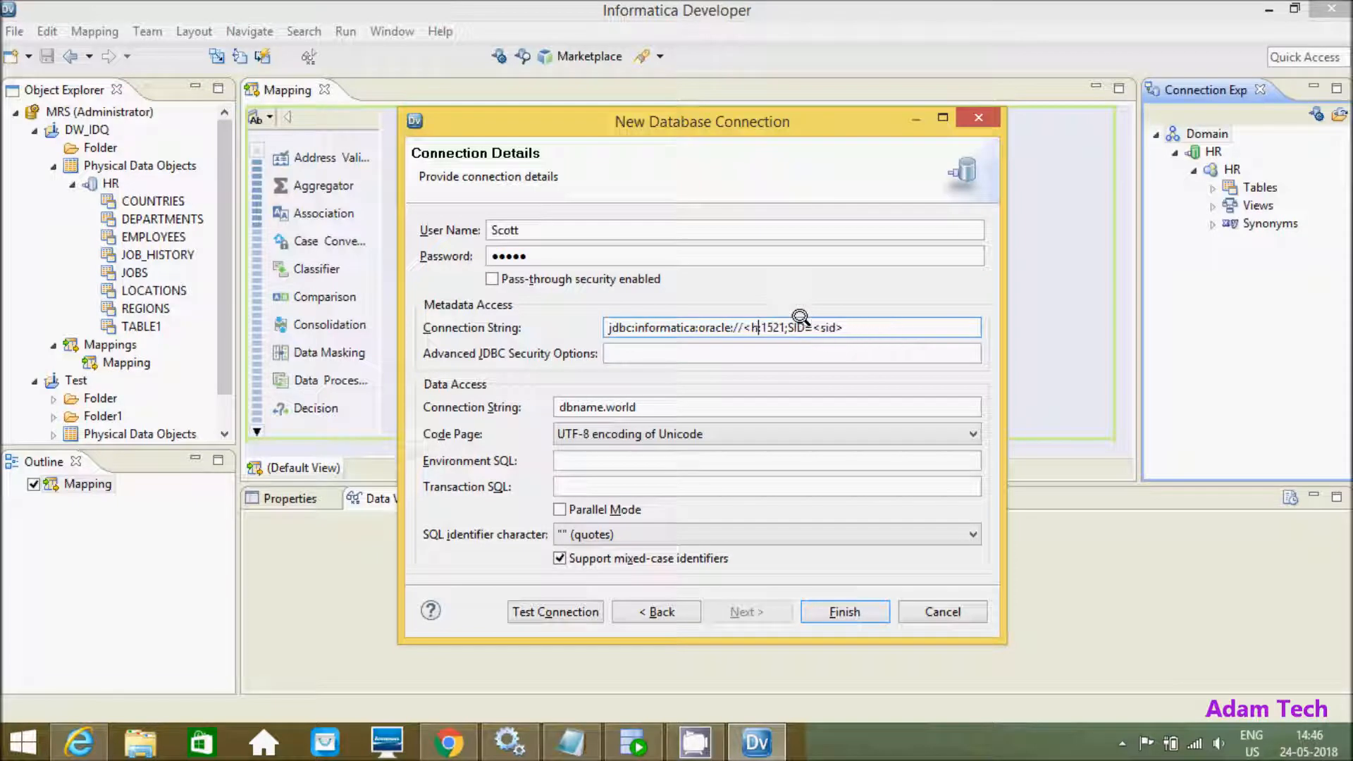
Set the connection string to localhost orcl and data access to orcl, then test it.
type("localhost:")
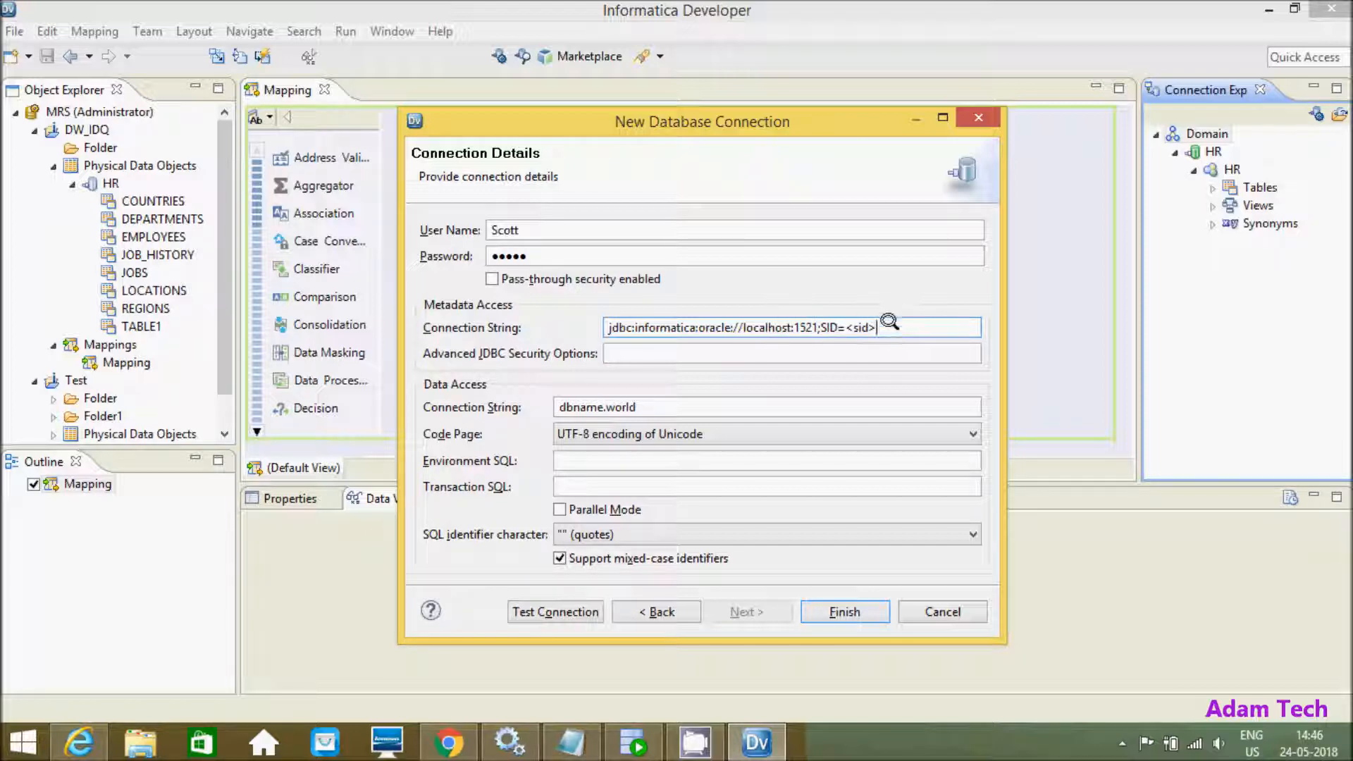
type("o")
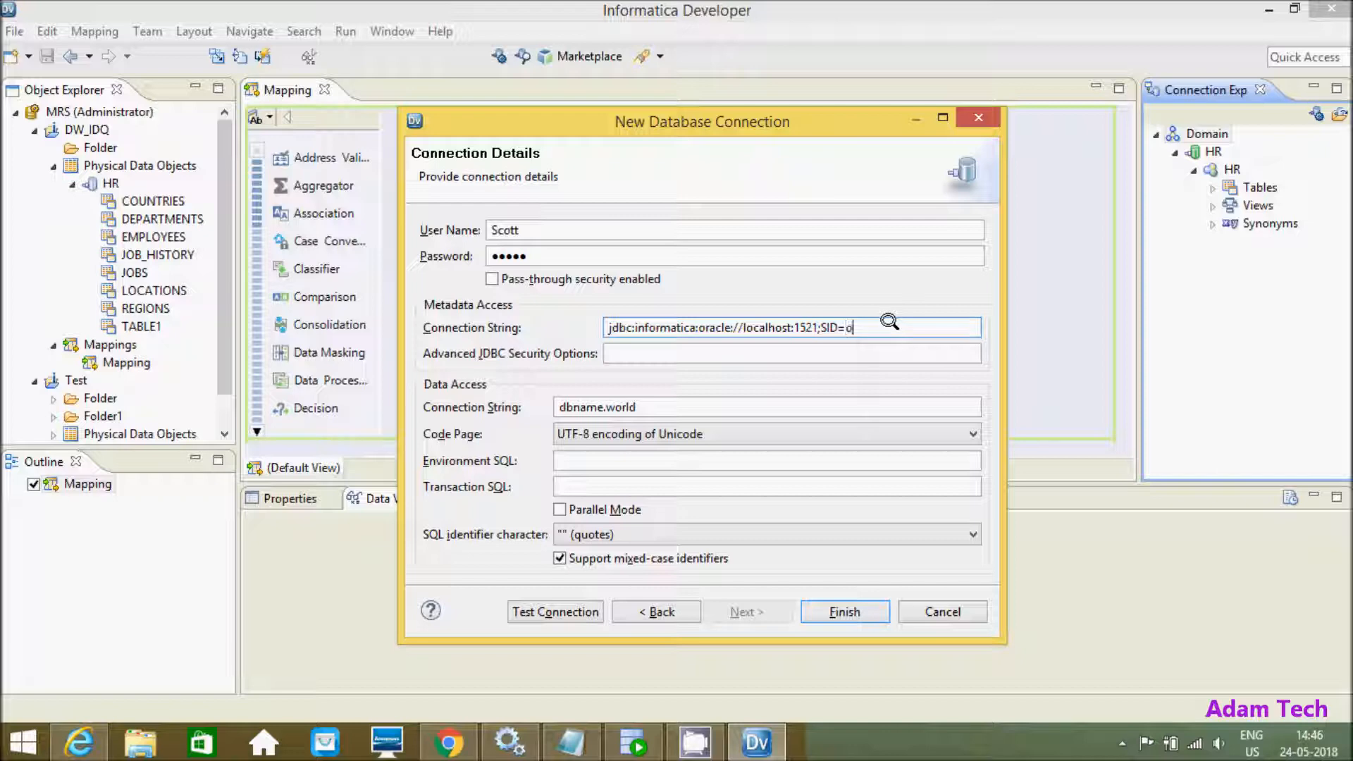
type("rcl")
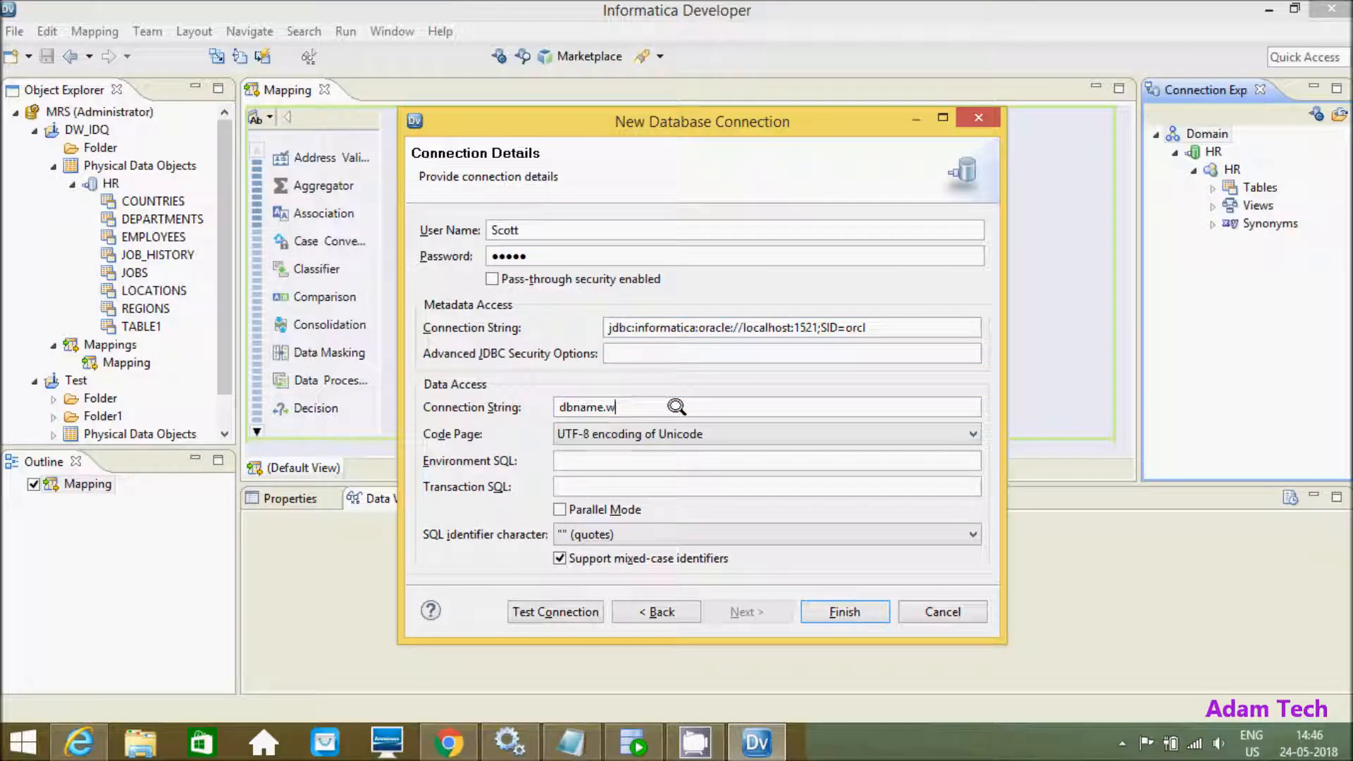
type("orcl")
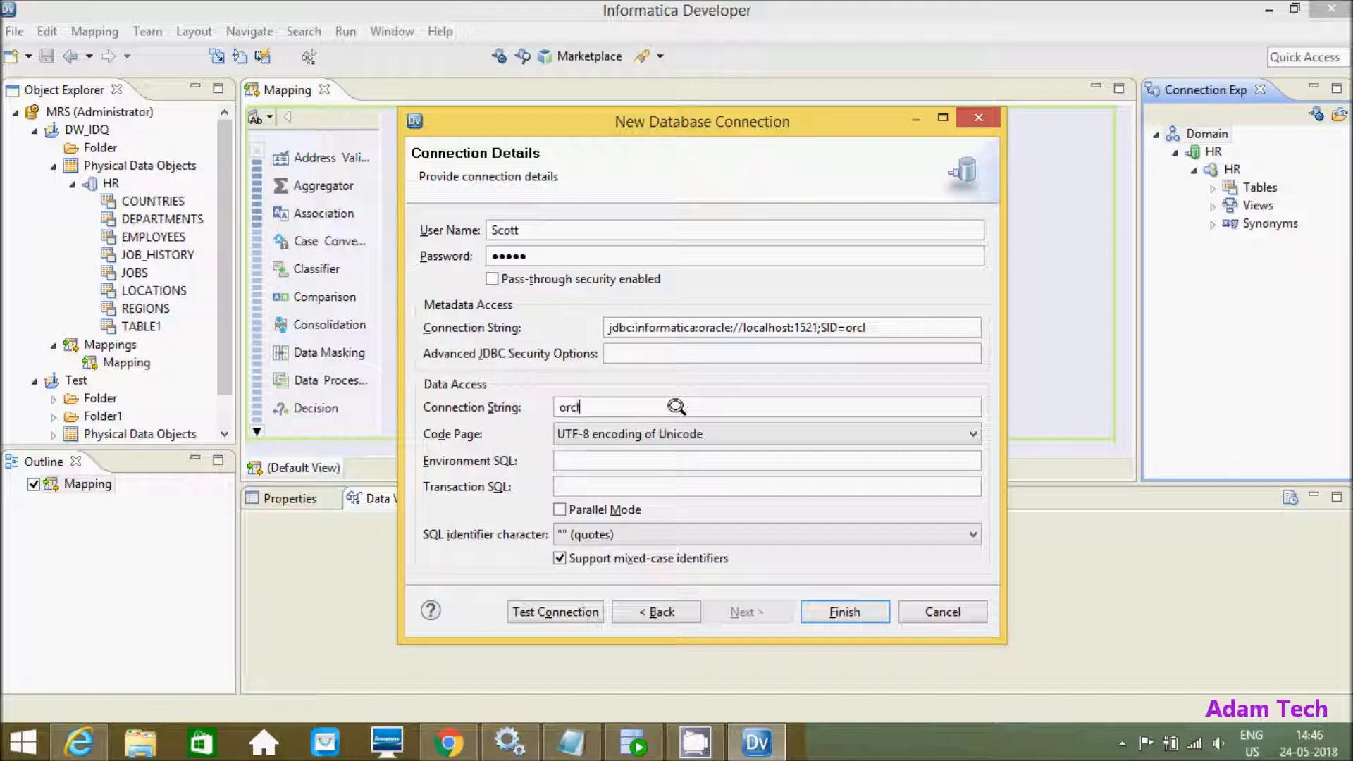
left_click(555, 612)
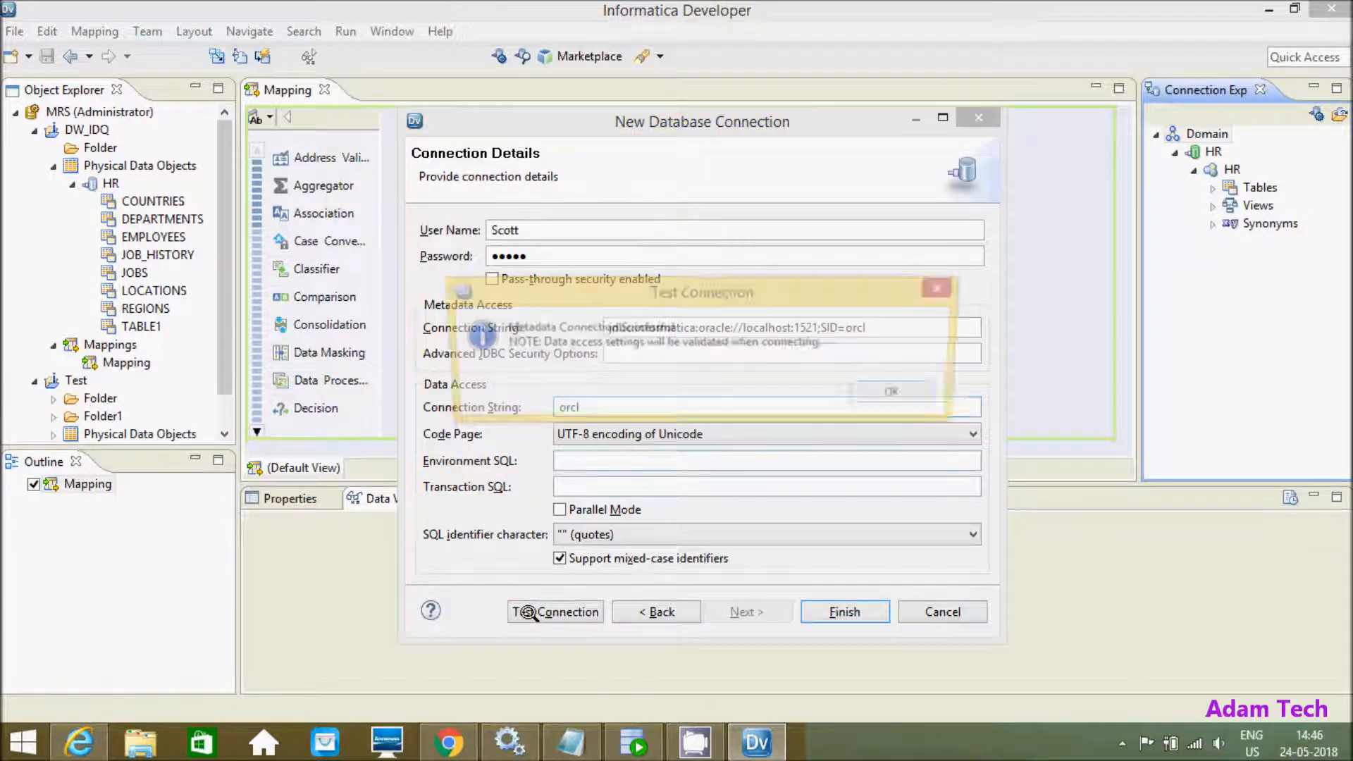
left_click(889, 390)
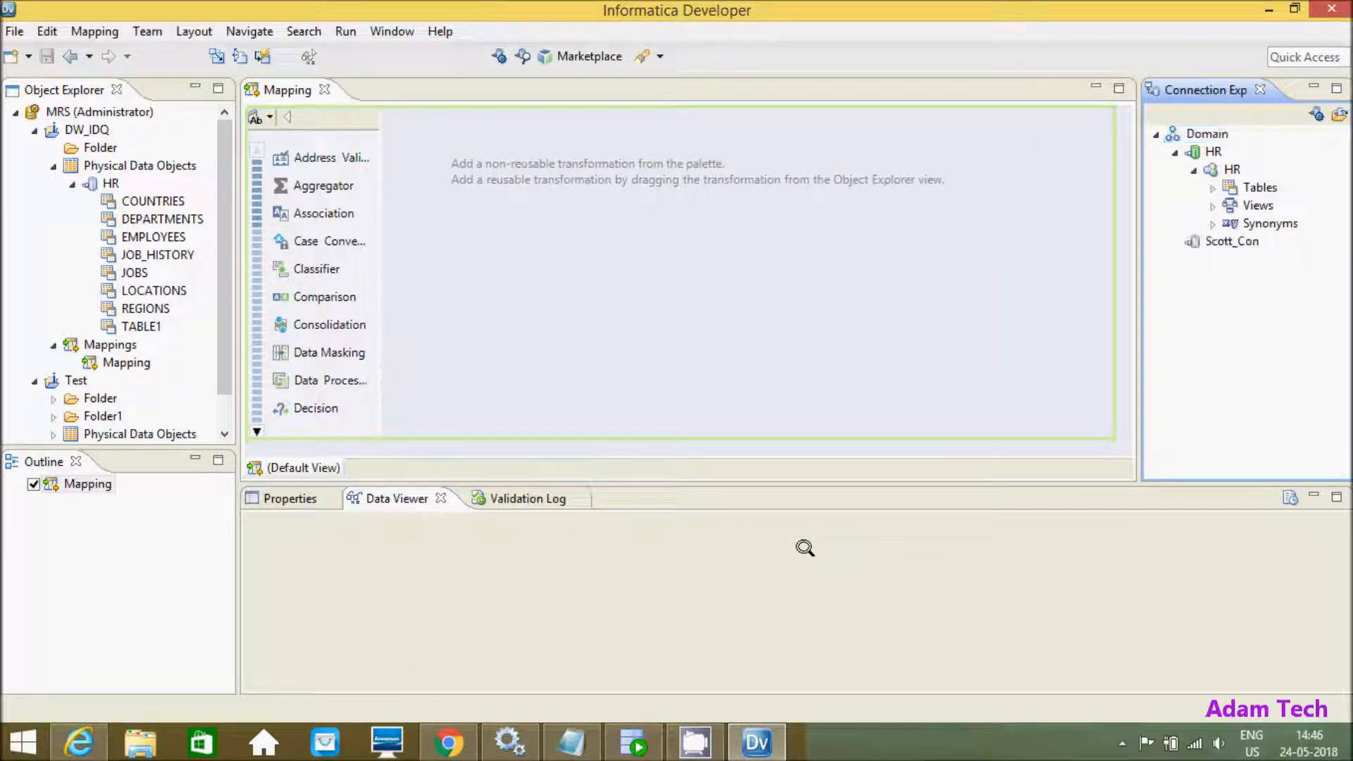
Collapse HR, expand Scott_Con's SCOTT tables, and select the DW_IDQ project.
left_click(1196, 169)
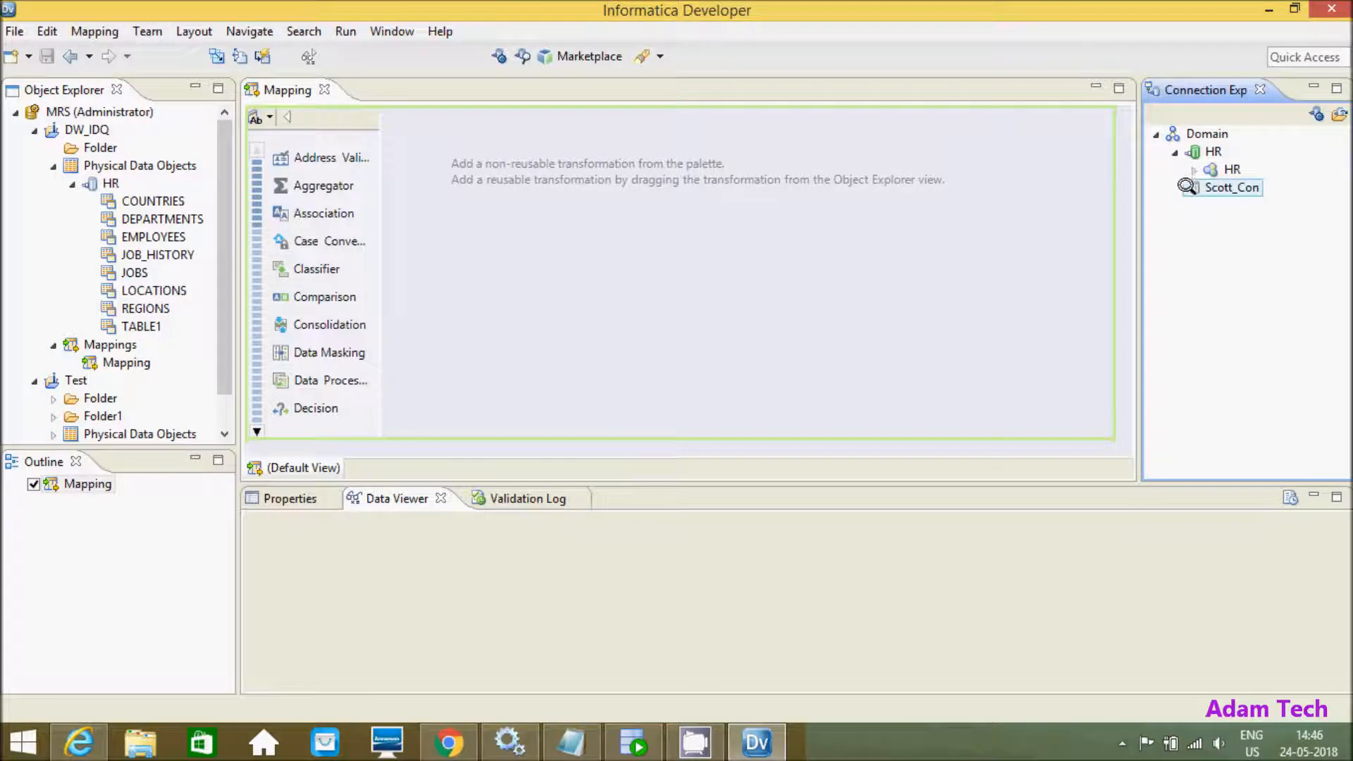
left_click(1231, 188)
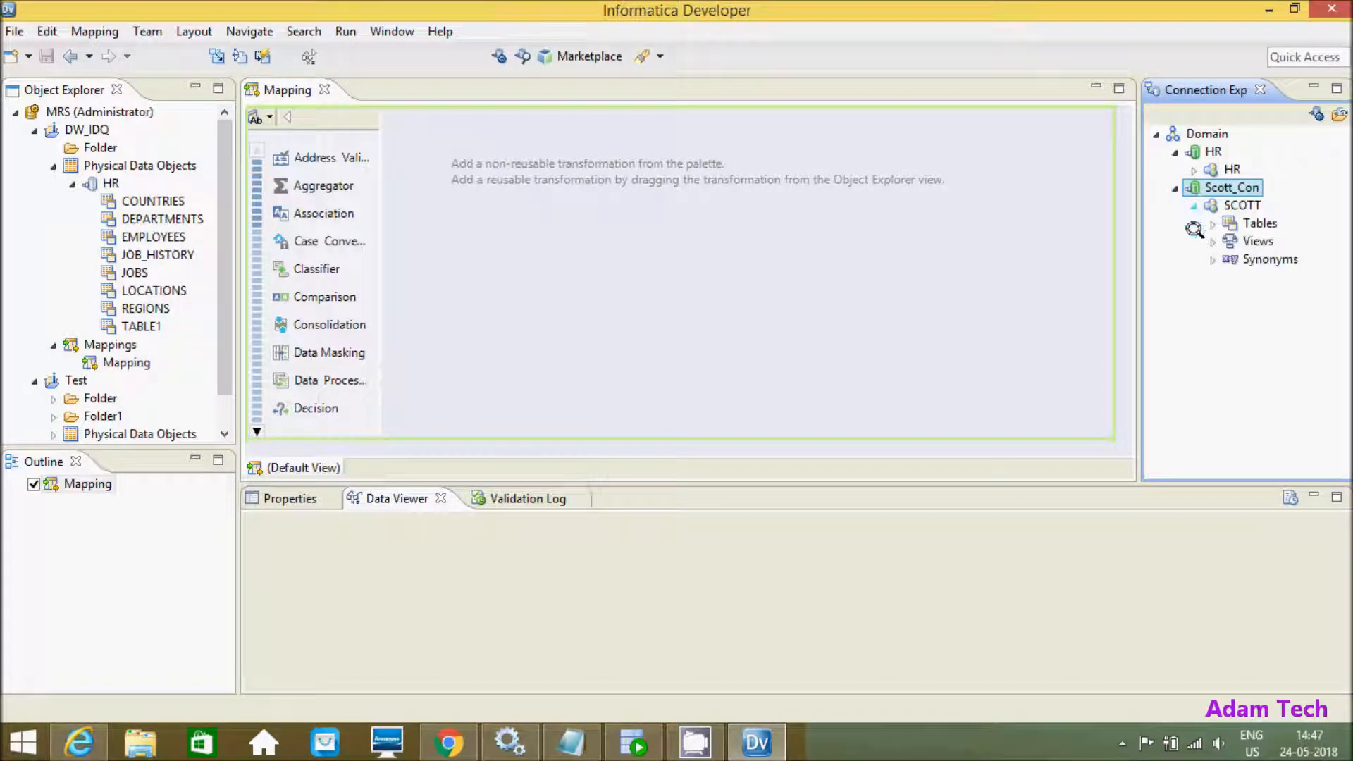
left_click(1231, 223)
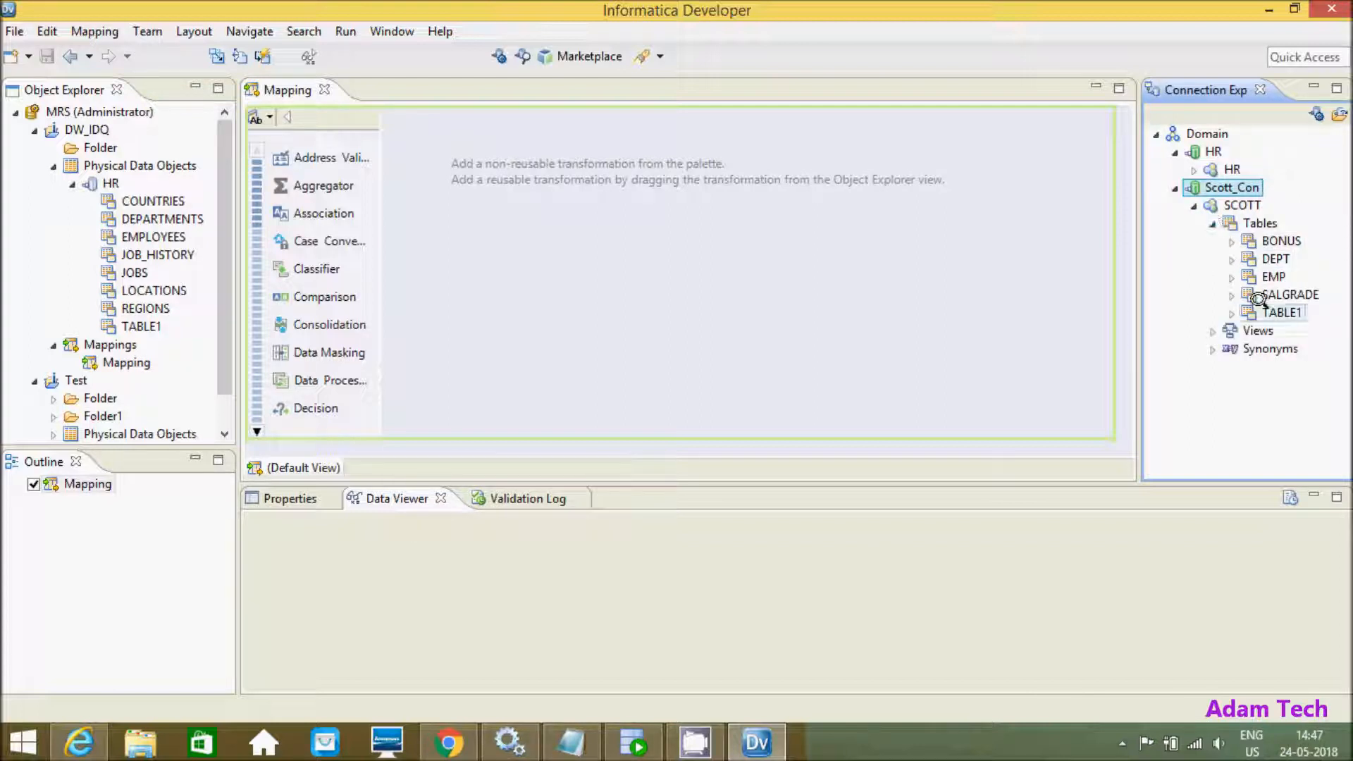
left_click(82, 130)
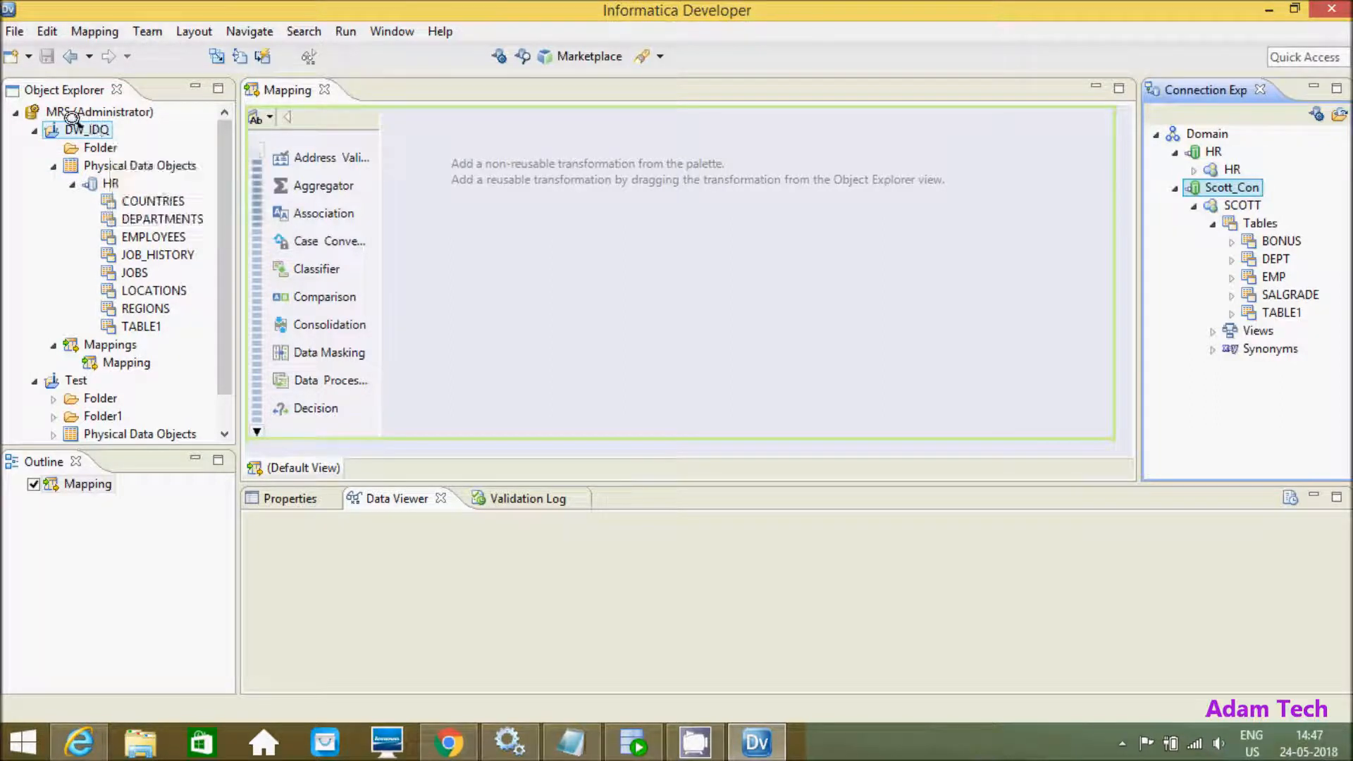
Start a new Data Object in DW_IDQ and choose Relational Data Object.
right_click(82, 129)
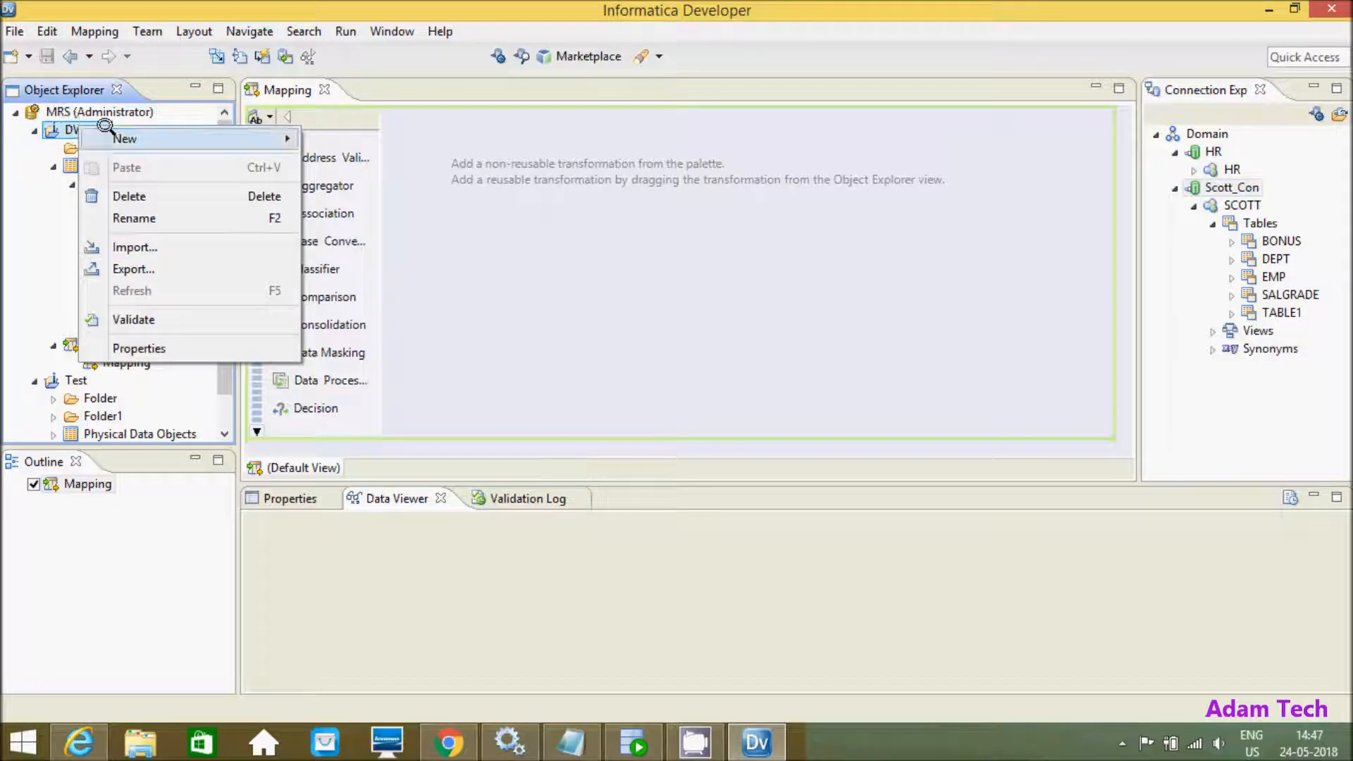
left_click(125, 138)
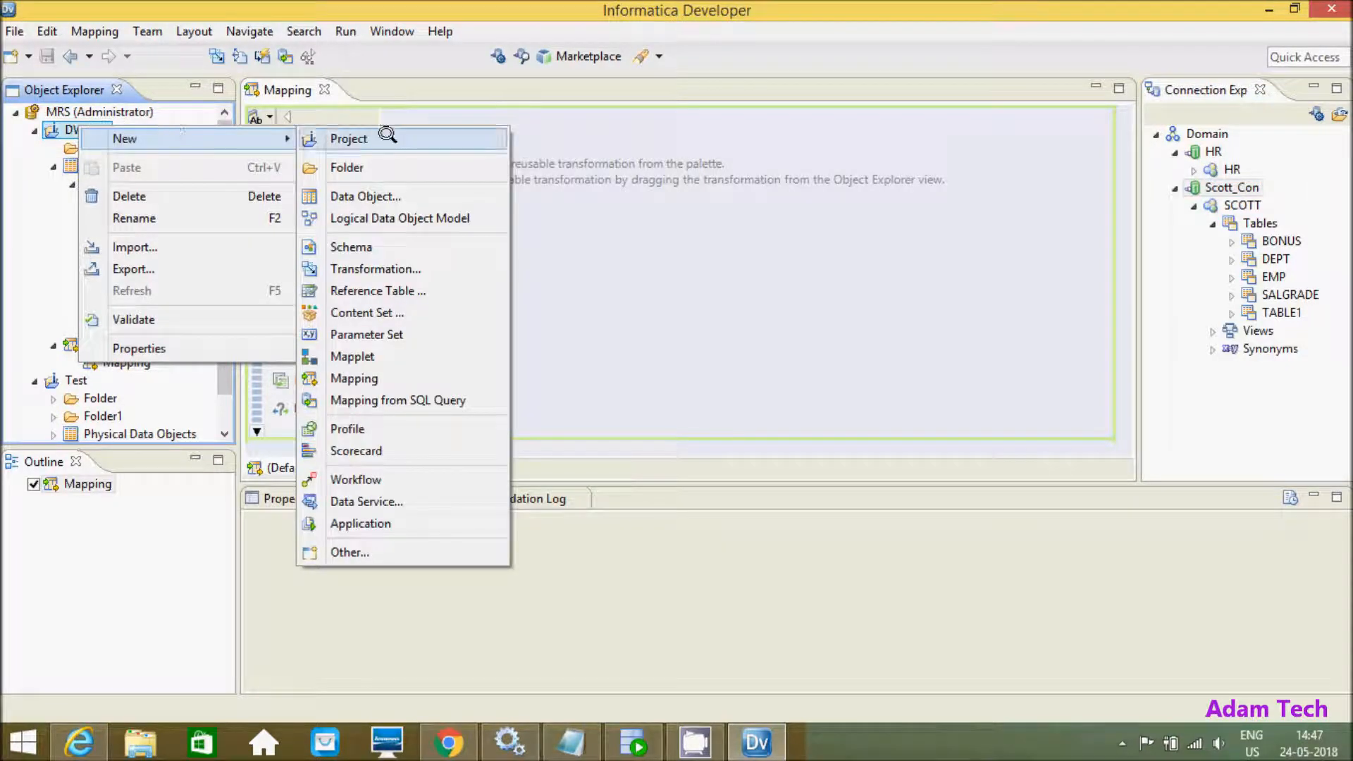
mouse_move(366, 334)
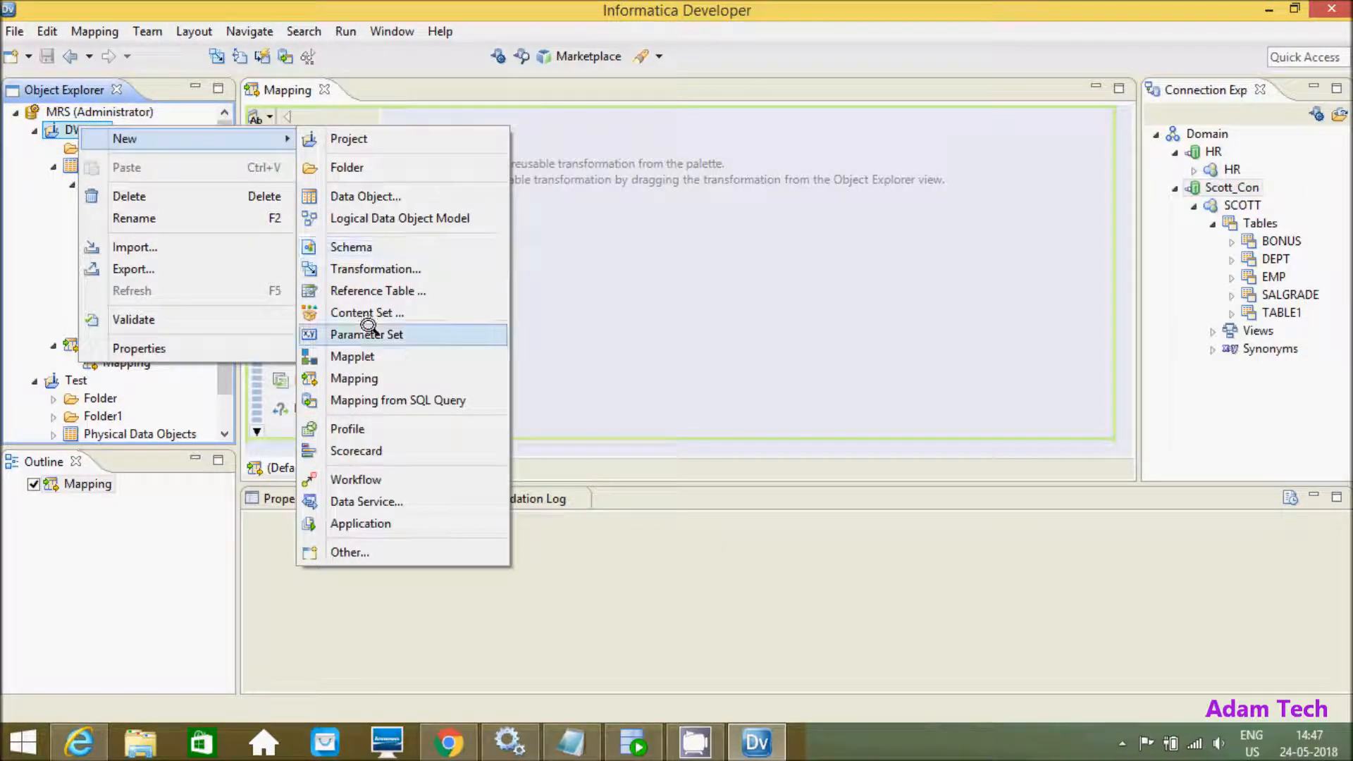
mouse_move(366, 196)
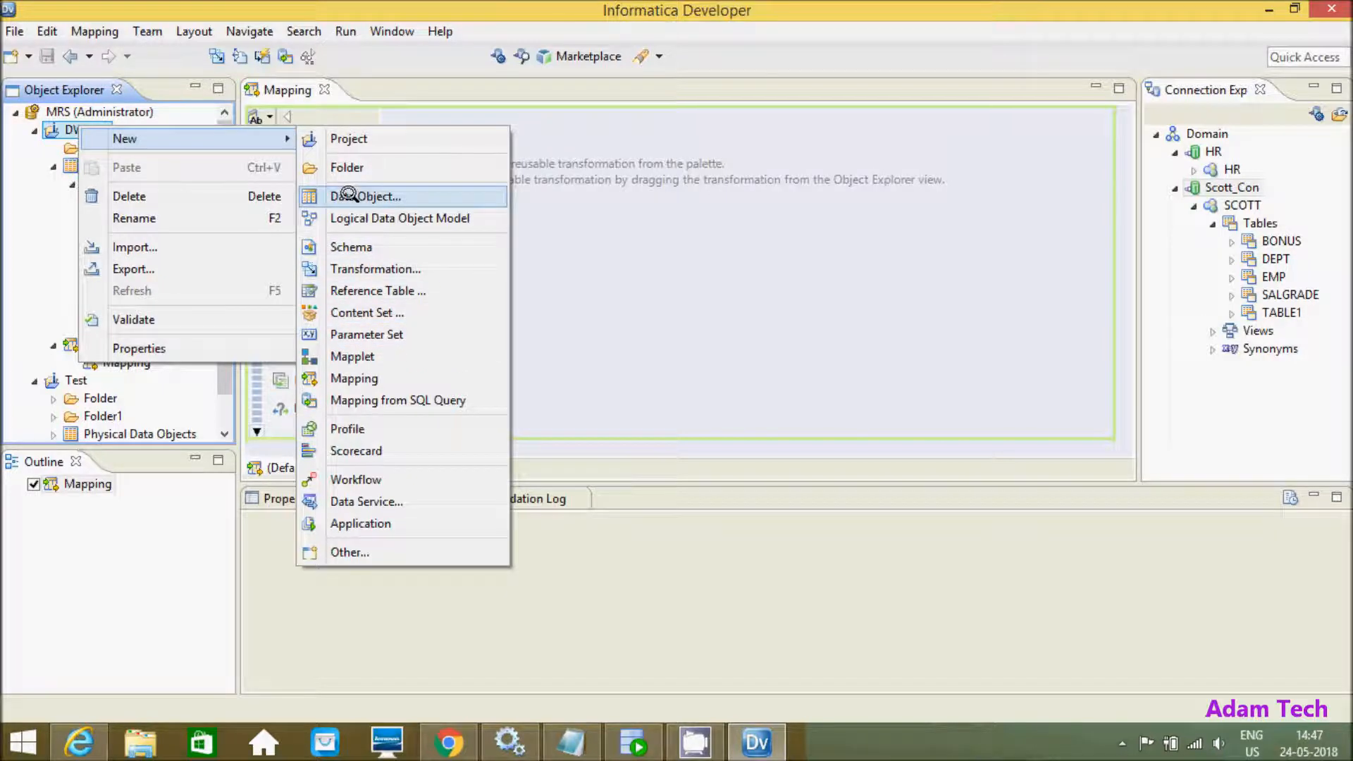
left_click(372, 196)
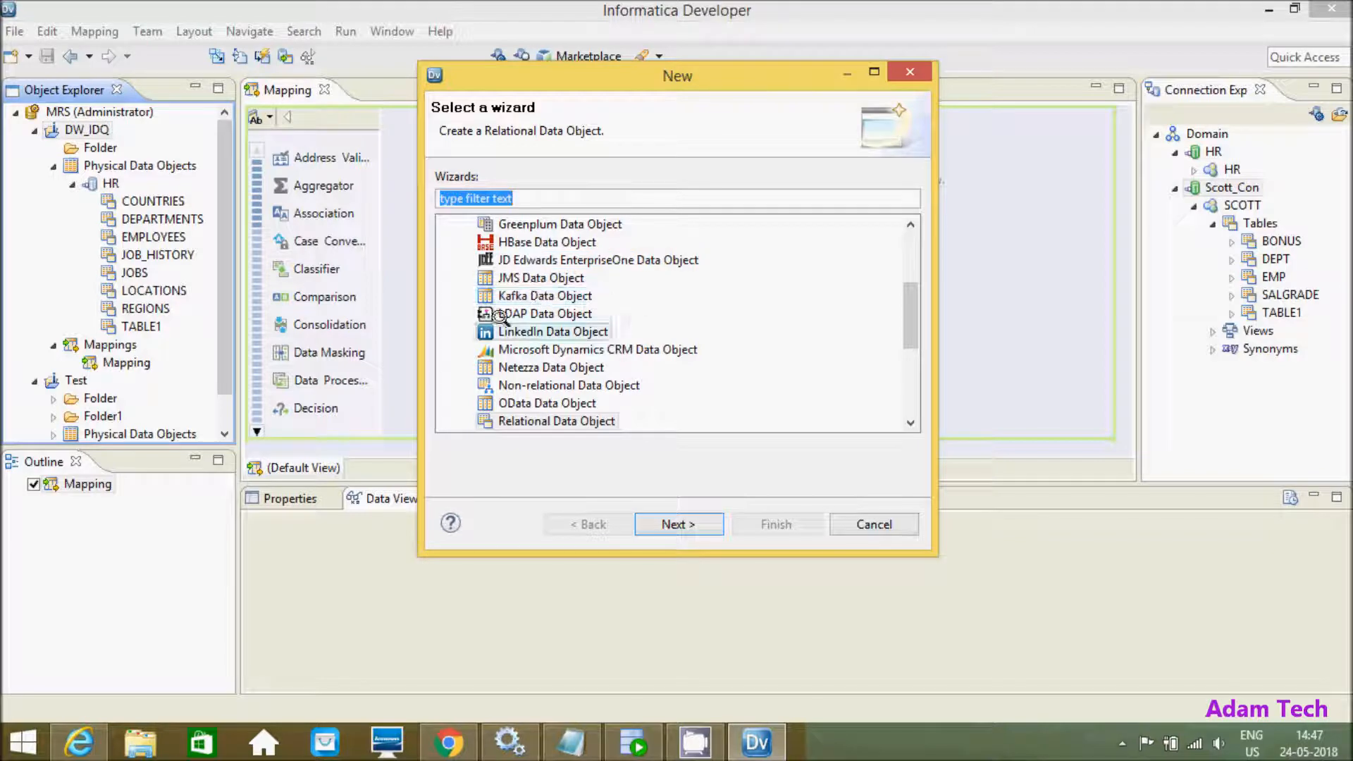
scroll("down", 3)
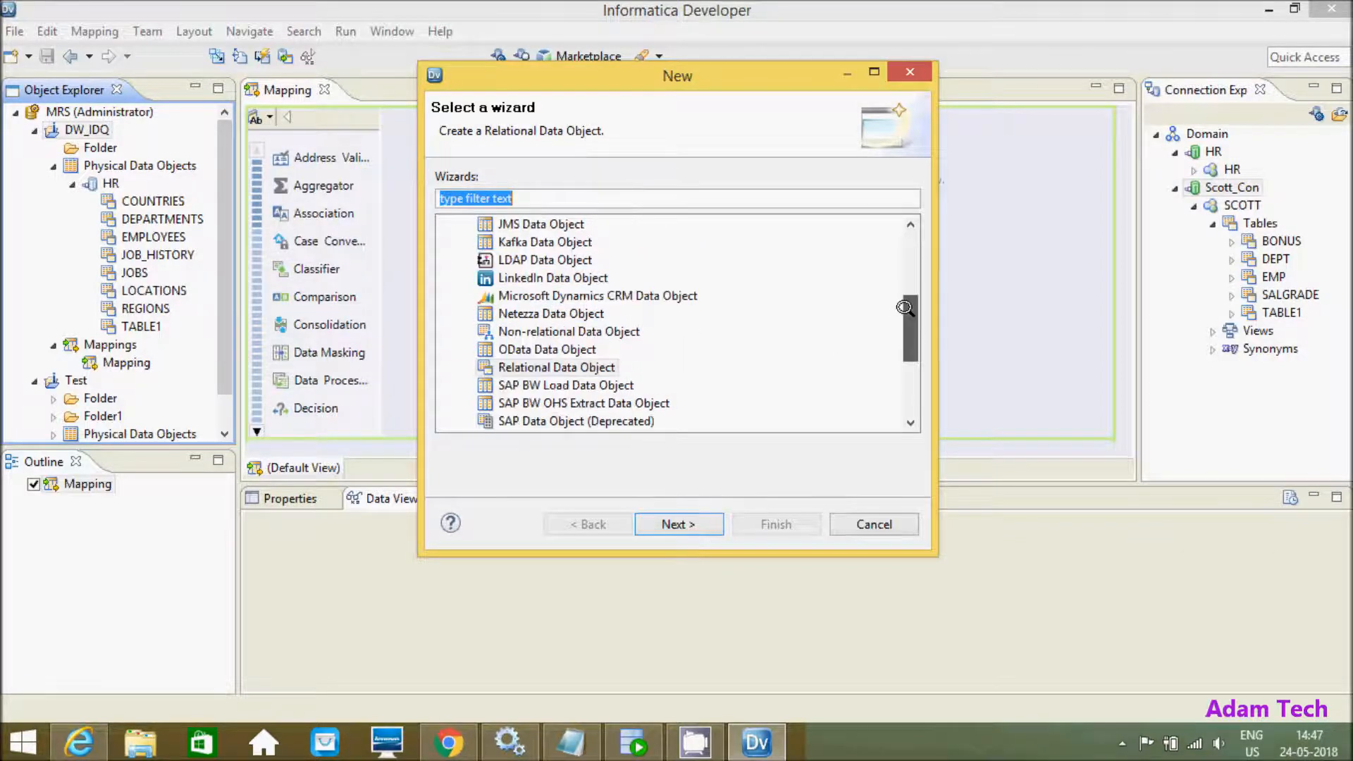
scroll("down", 3)
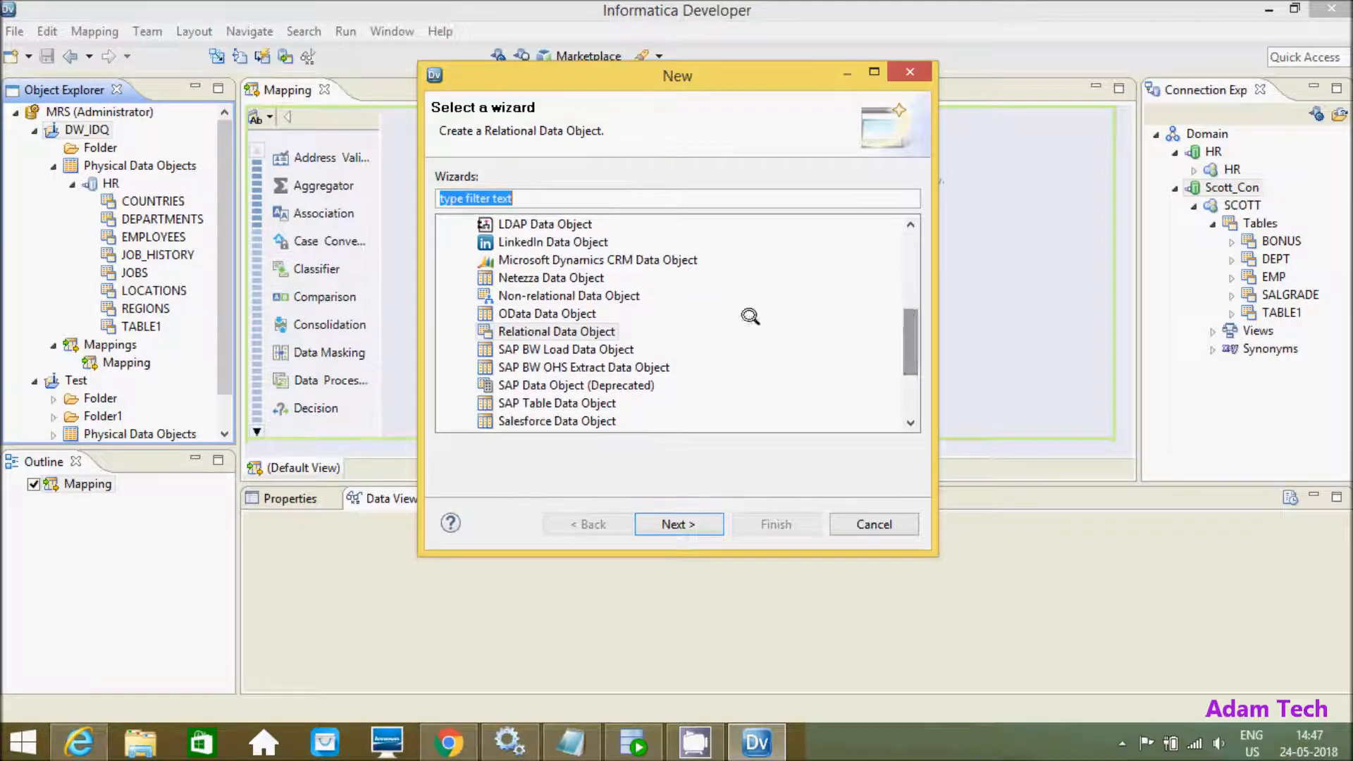
mouse_move(463, 326)
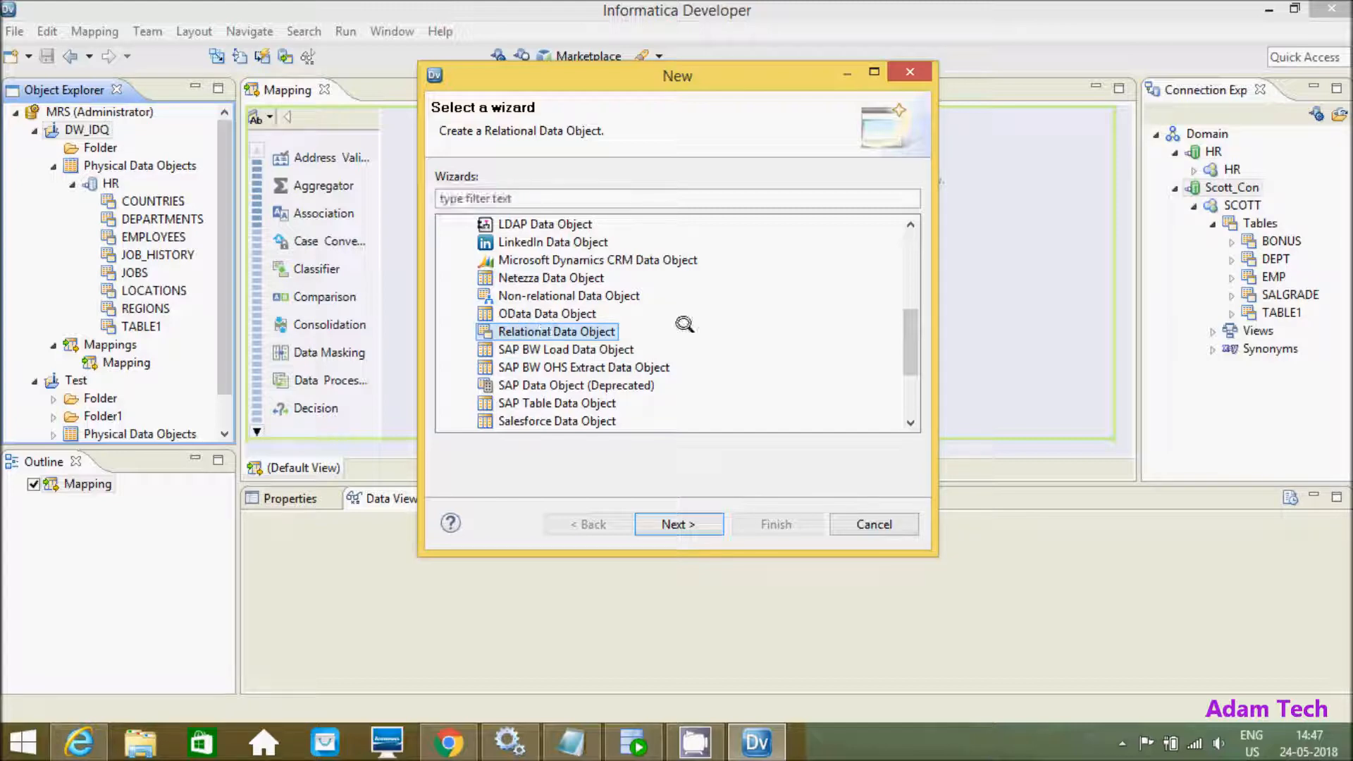
left_click(678, 524)
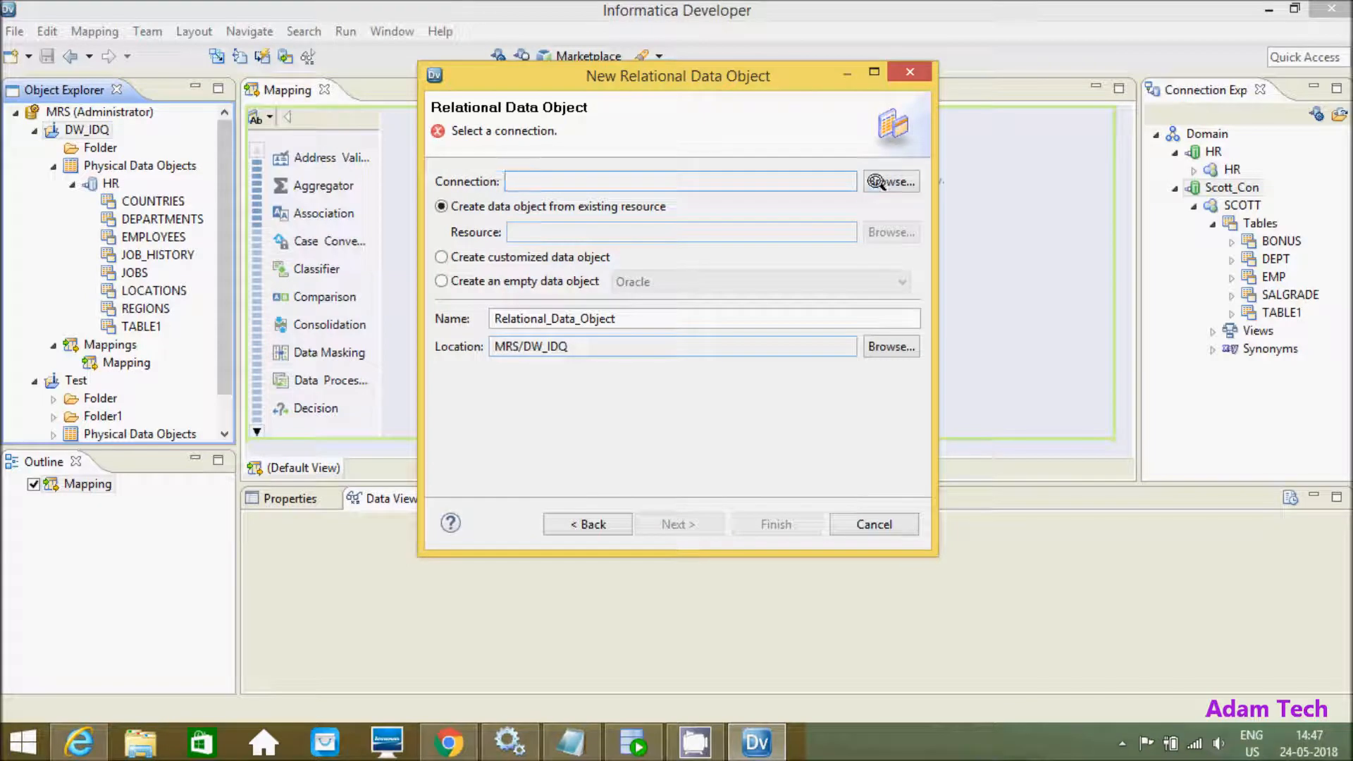
Set the data object's connection to Scott_Con and browse its resources.
left_click(891, 182)
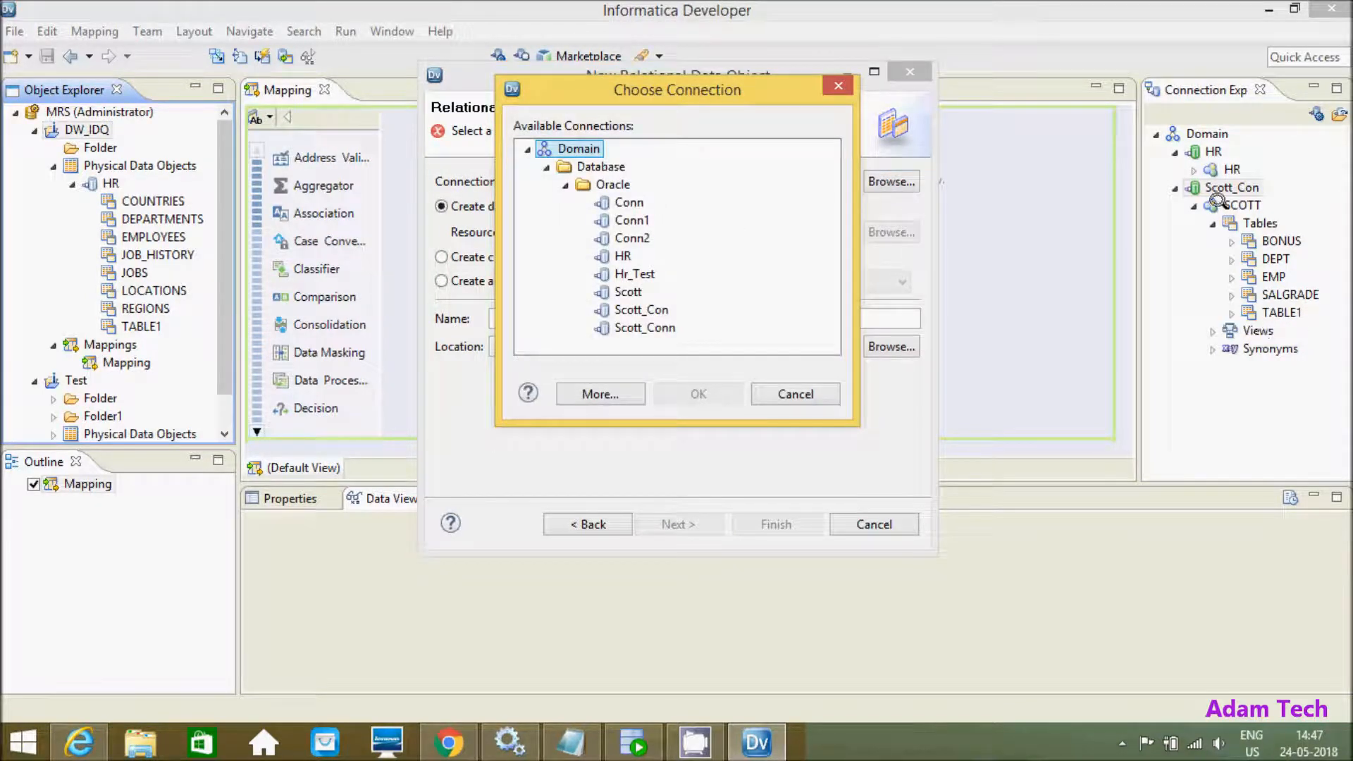
left_click(641, 310)
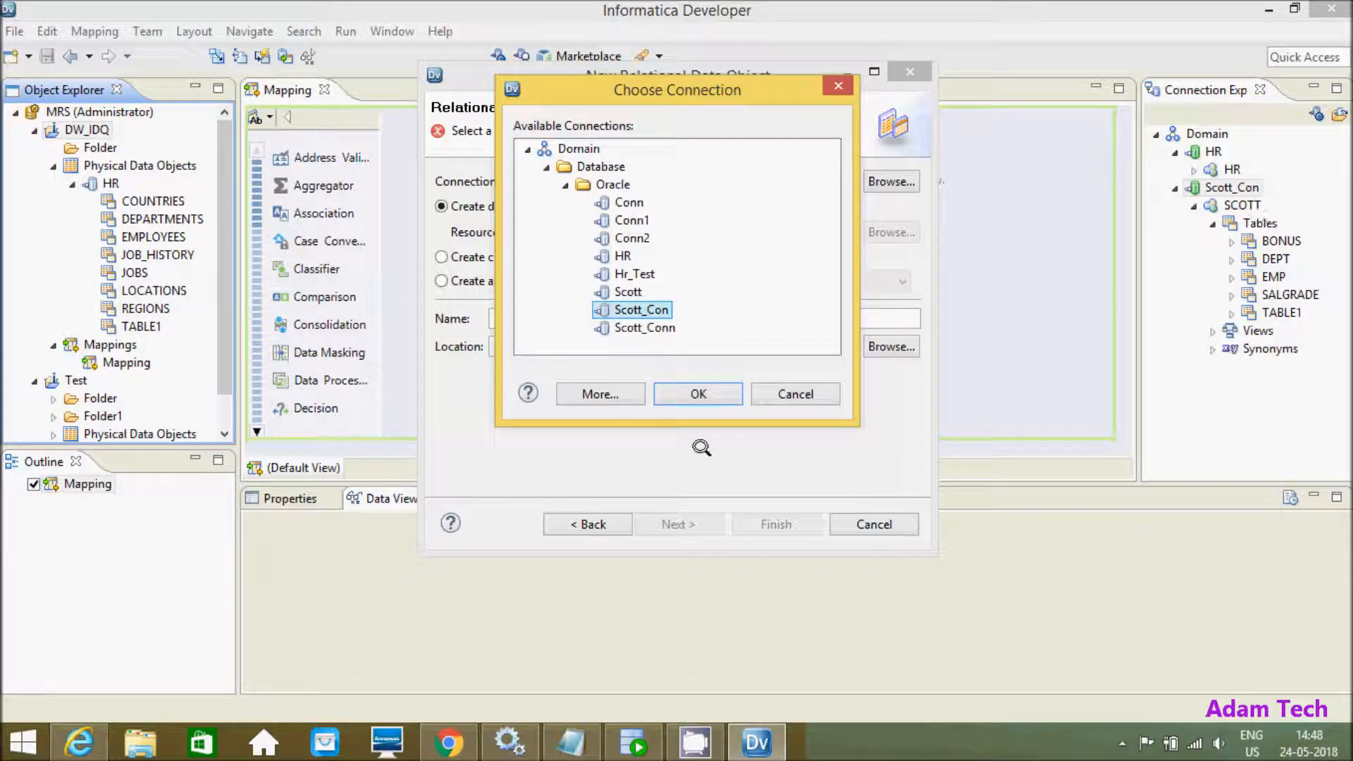
left_click(697, 393)
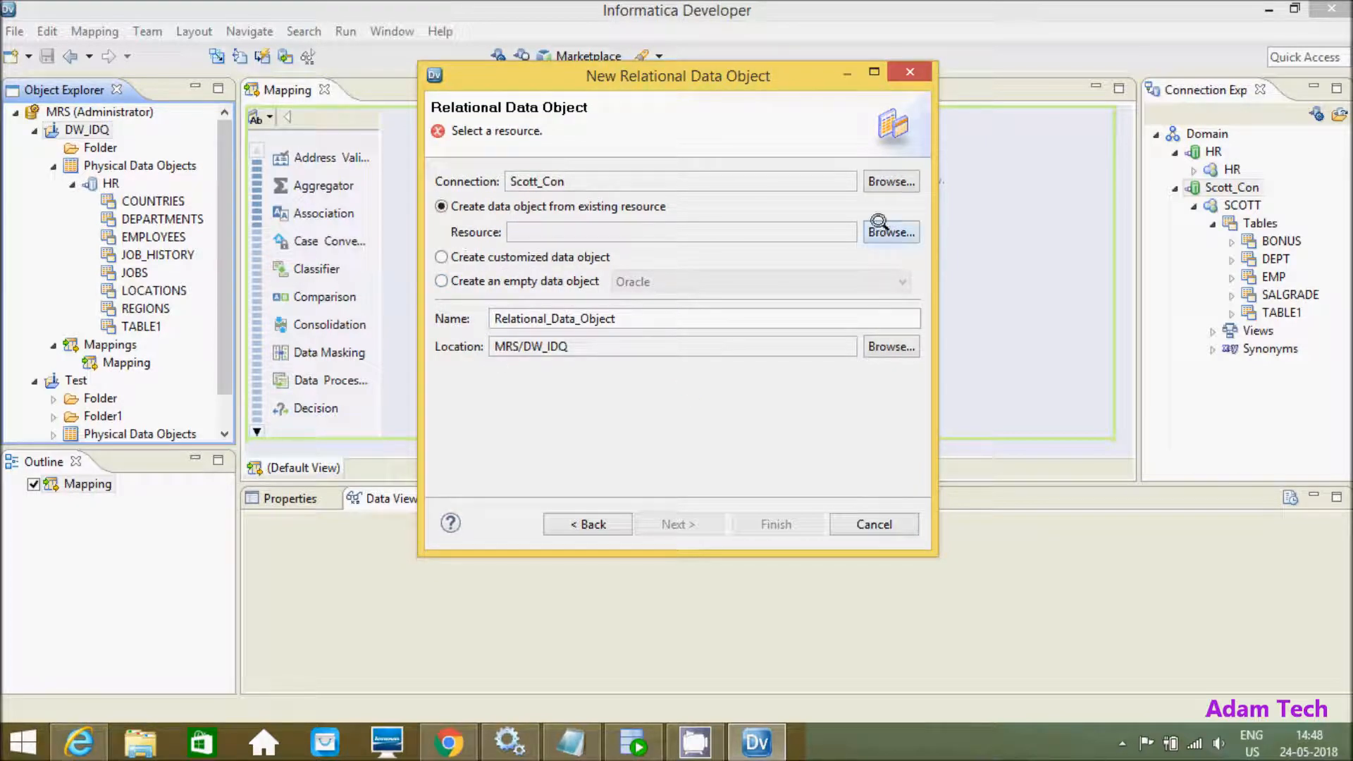
left_click(890, 231)
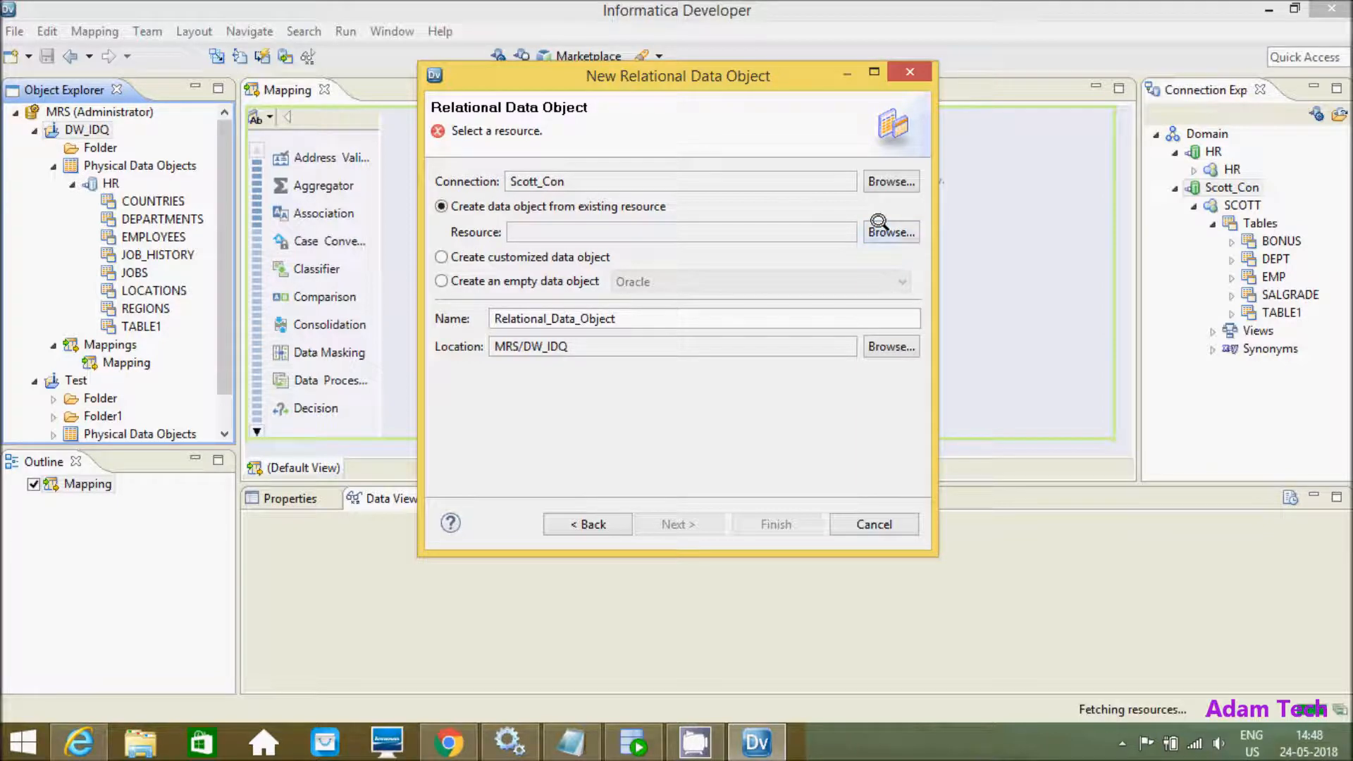
left_click(890, 231)
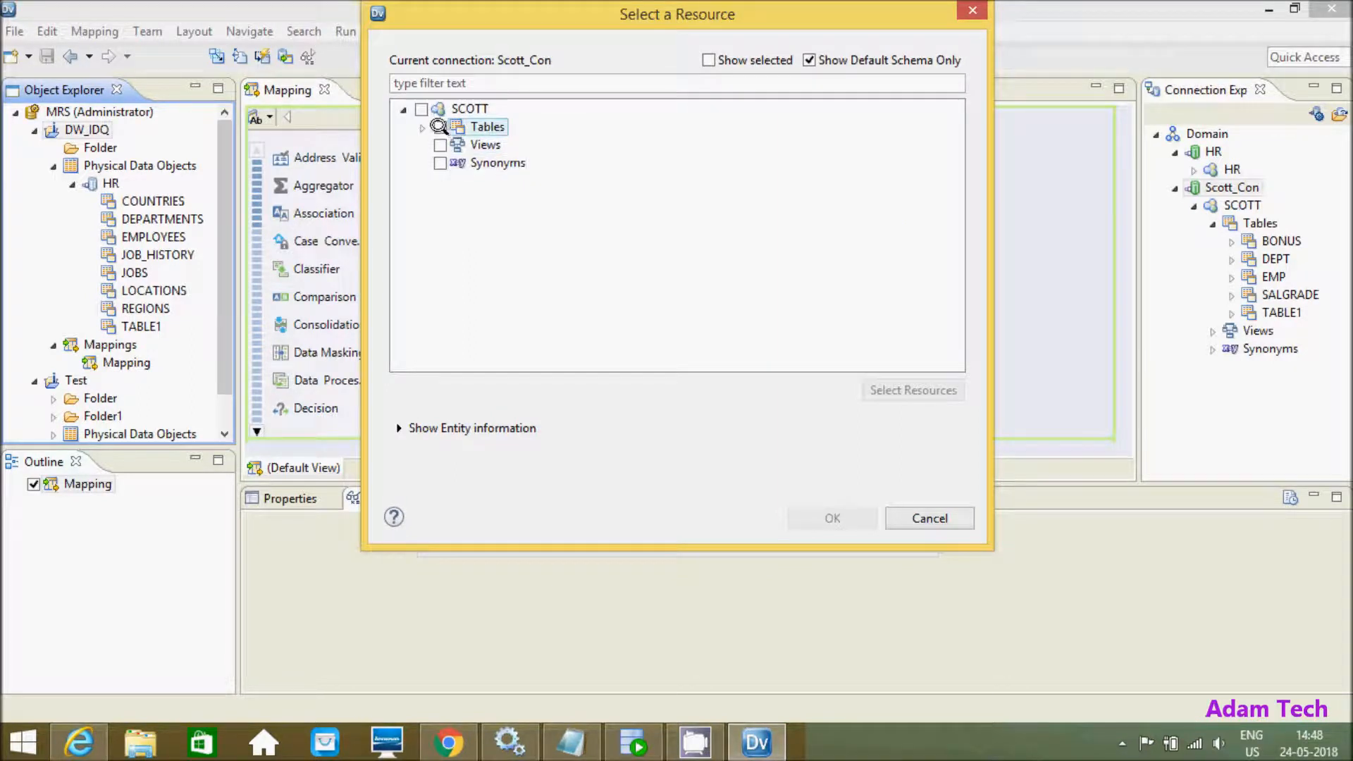
Check the Tables node under the SCOTT schema.
left_click(441, 127)
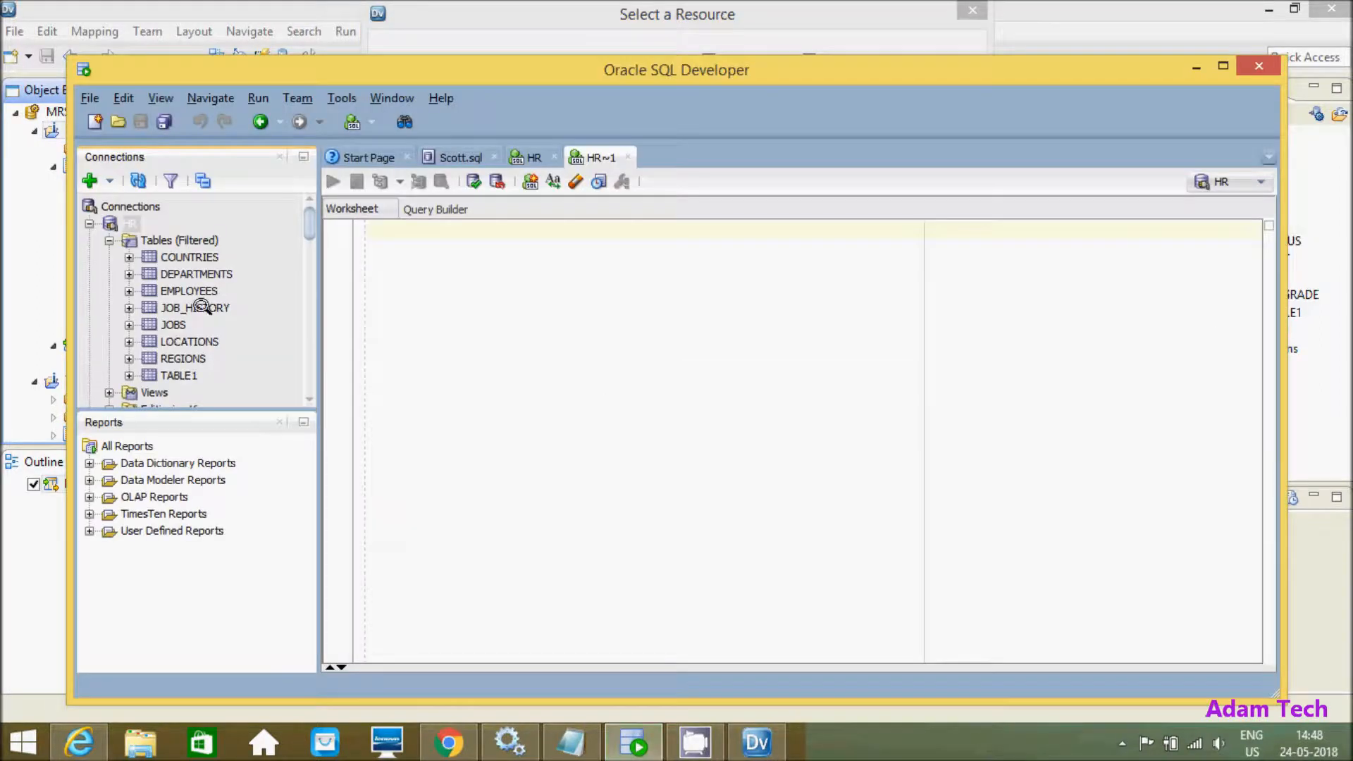
Expand Scott in SQL Developer to list BONUS, DEPT, EMP, SALGRADE and TABLE1.
left_click(460, 157)
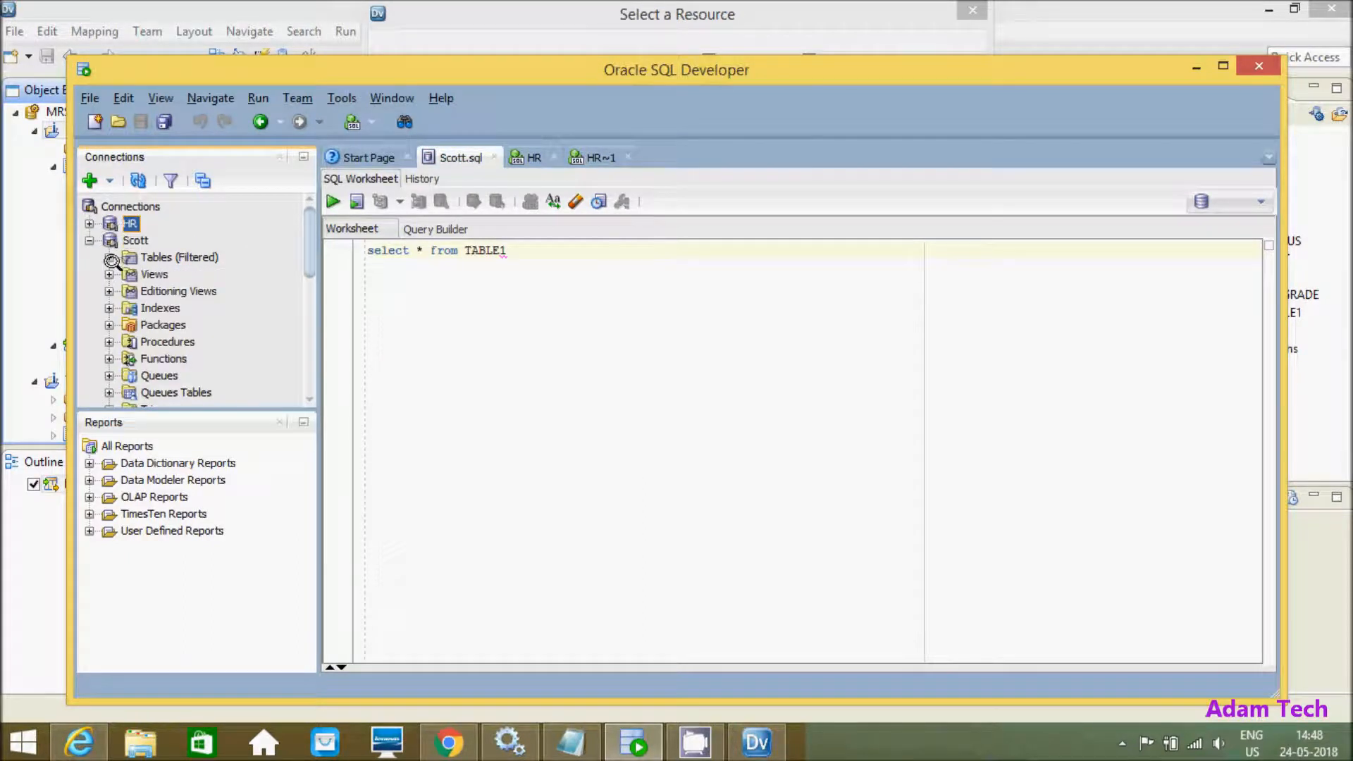
left_click(110, 257)
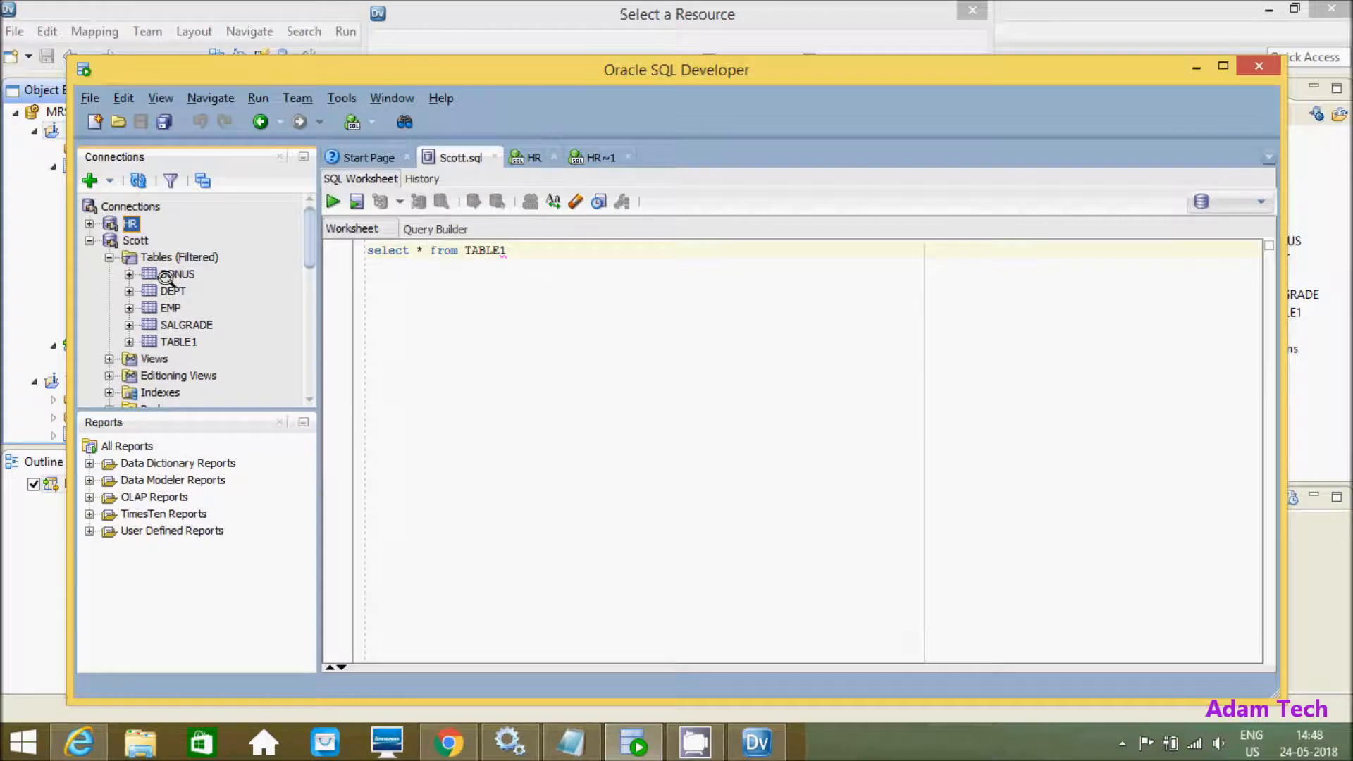
mouse_move(172, 324)
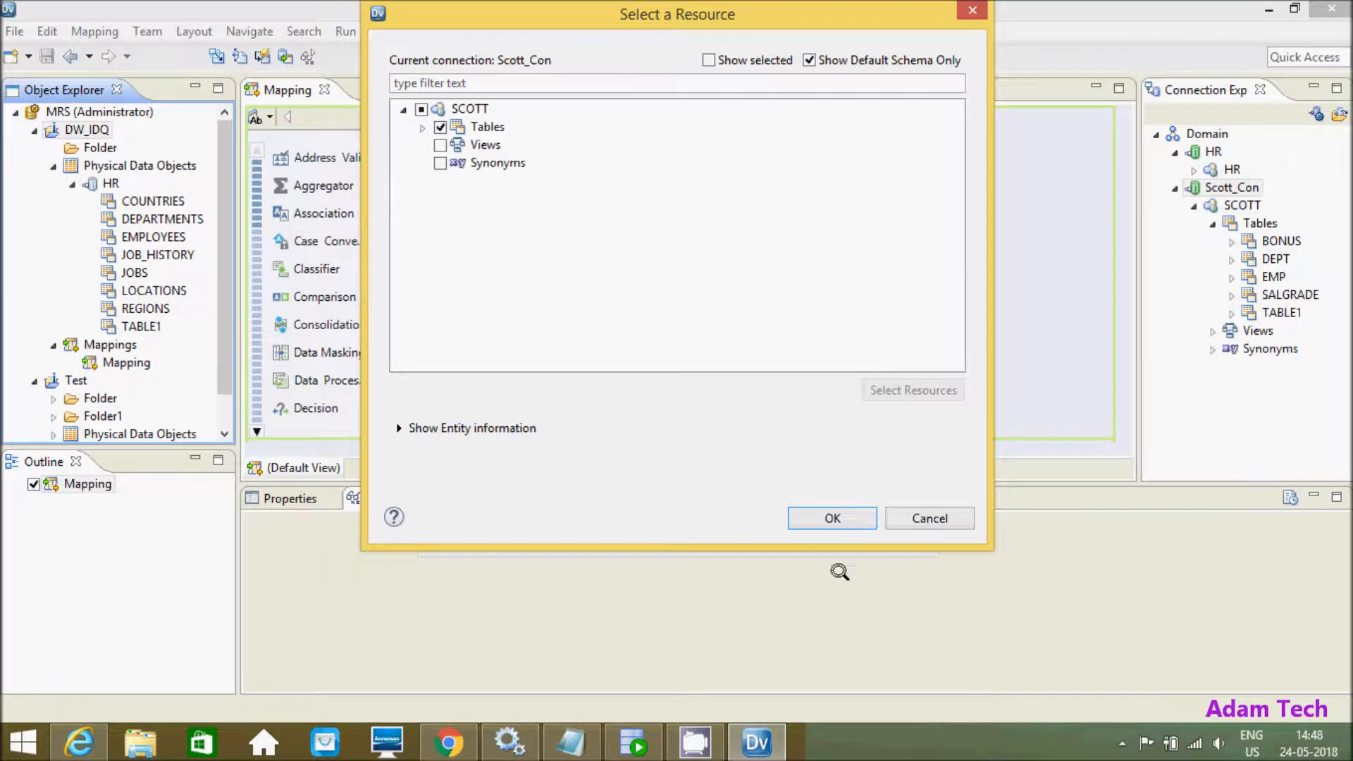
Import the chosen SCOTT tables and select them from BONUS in Object Explorer.
left_click(831, 518)
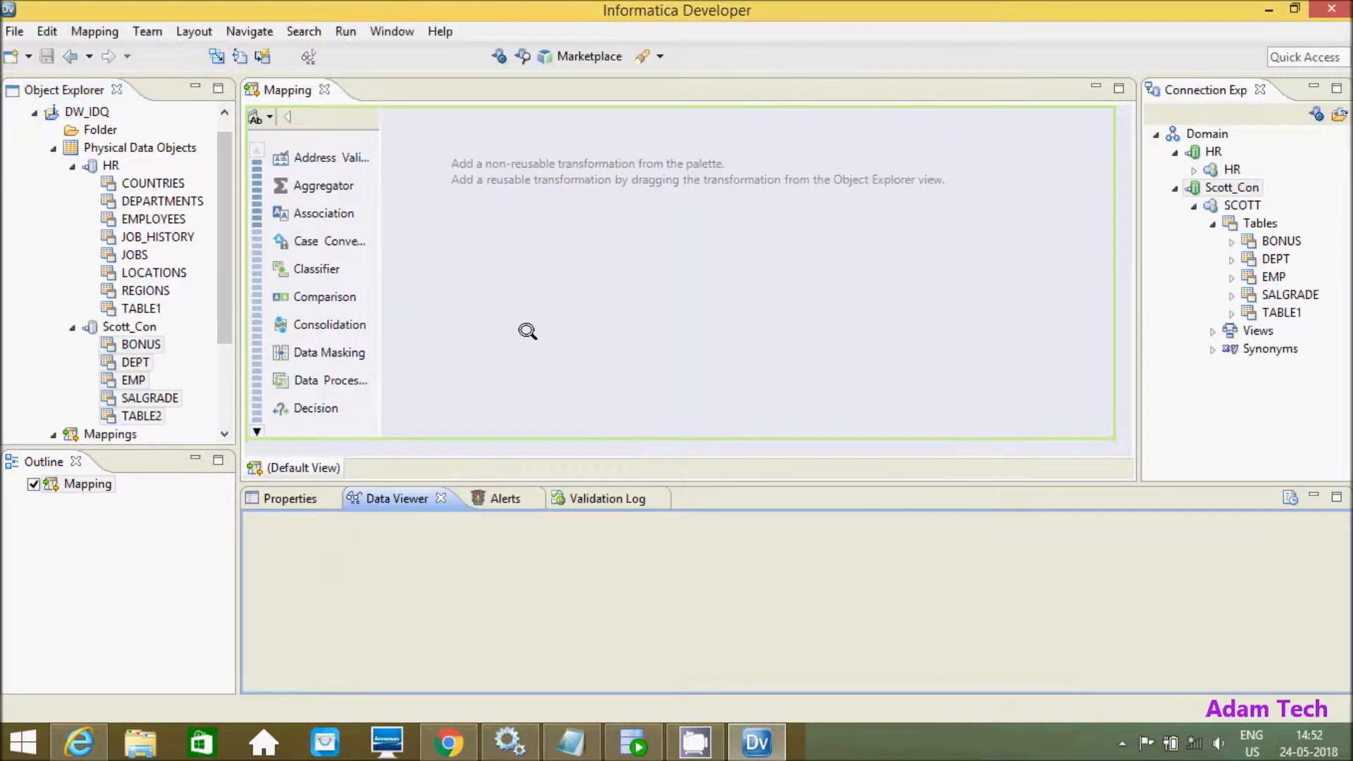
left_click(135, 361)
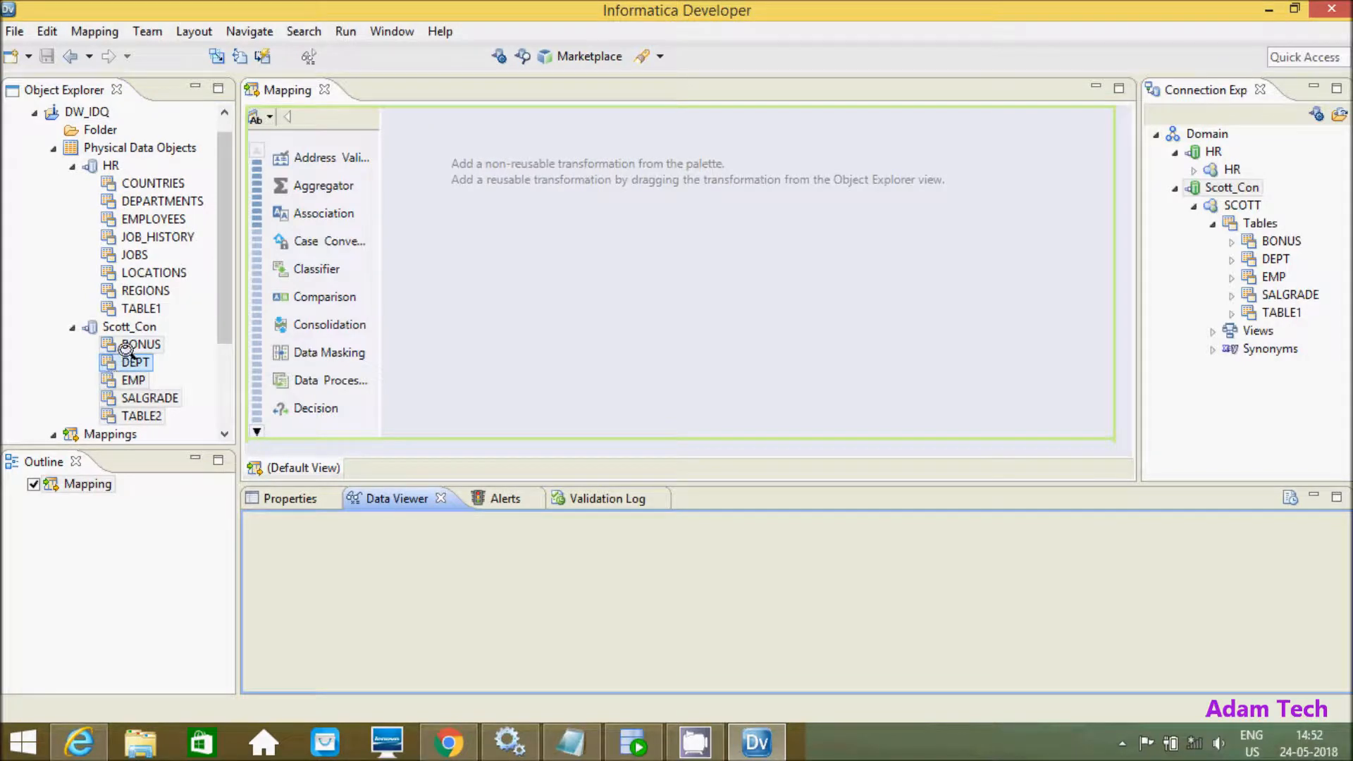
left_click(153, 184)
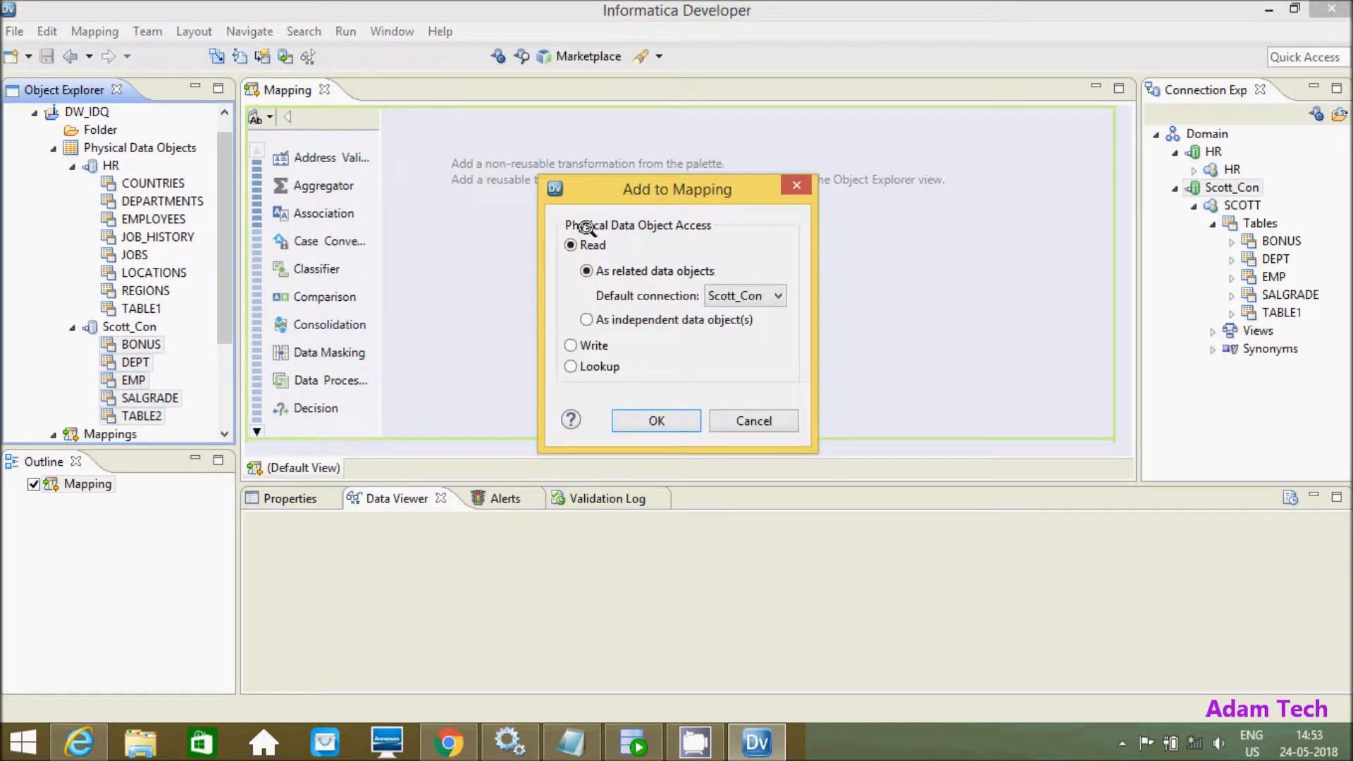
mouse_move(660, 190)
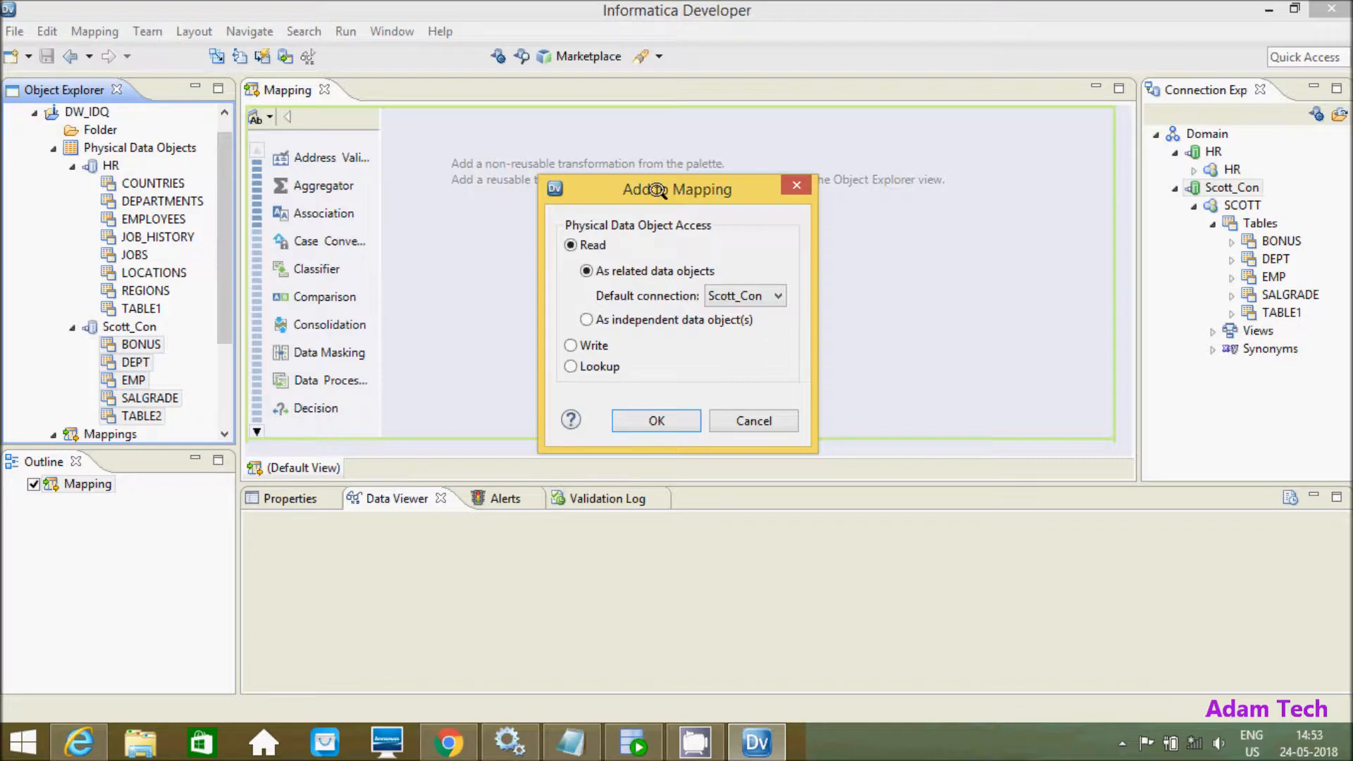
mouse_move(631, 250)
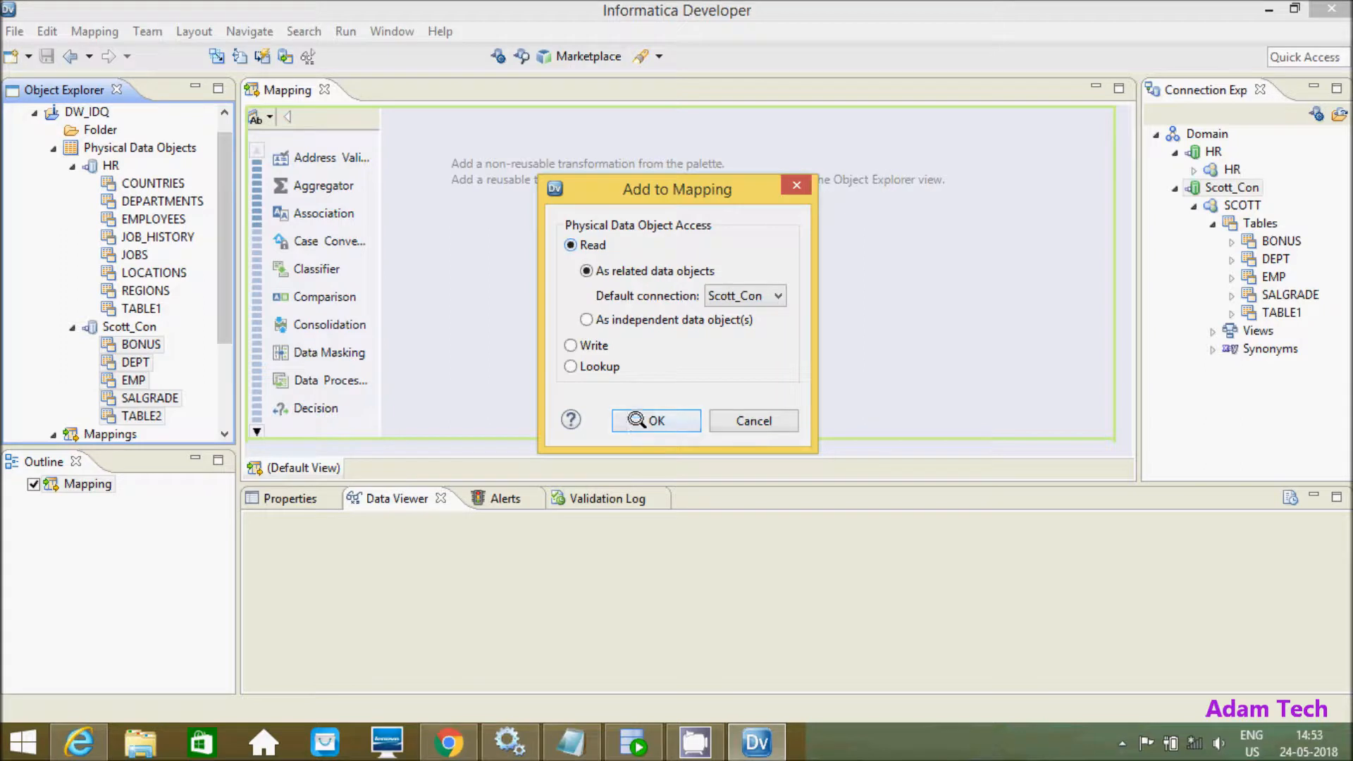
Add the tables to the mapping as Read, related data objects using Scott_Con.
left_click(654, 420)
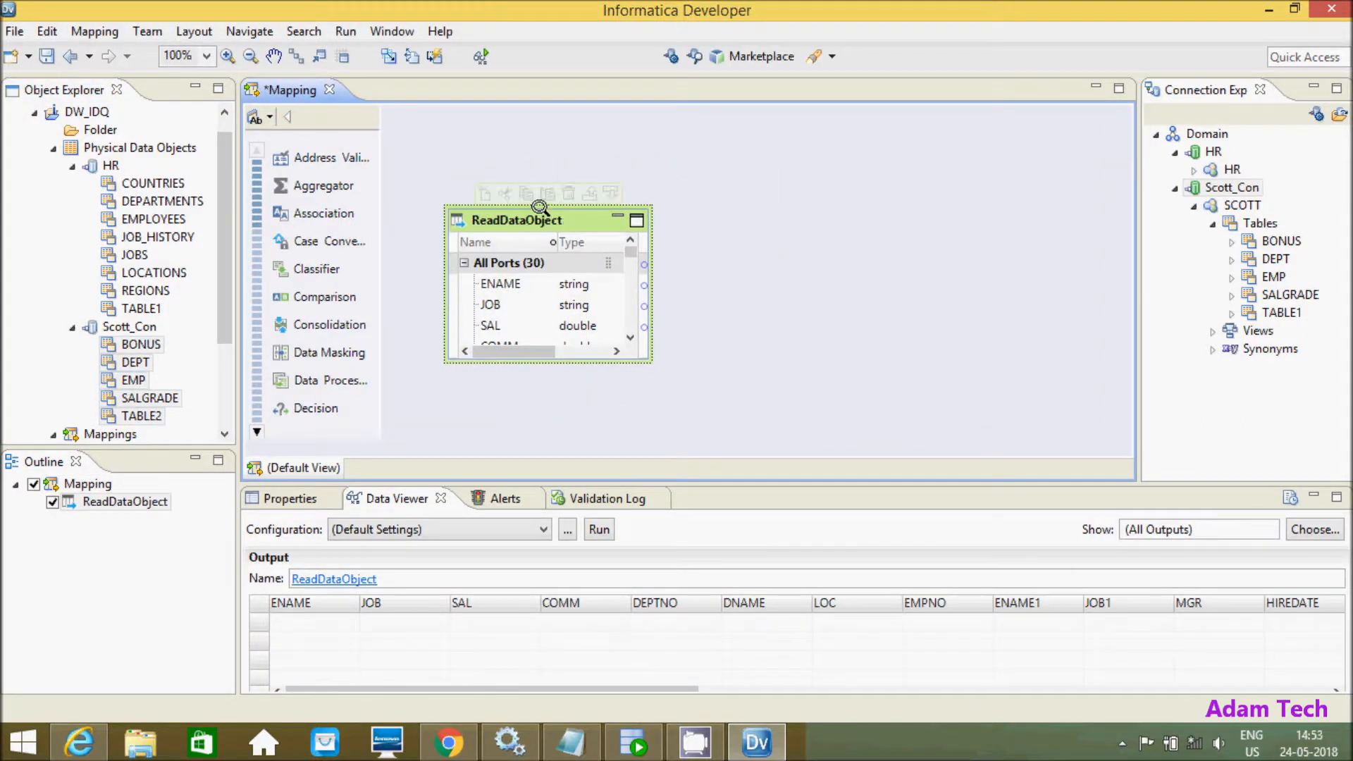
mouse_move(550, 408)
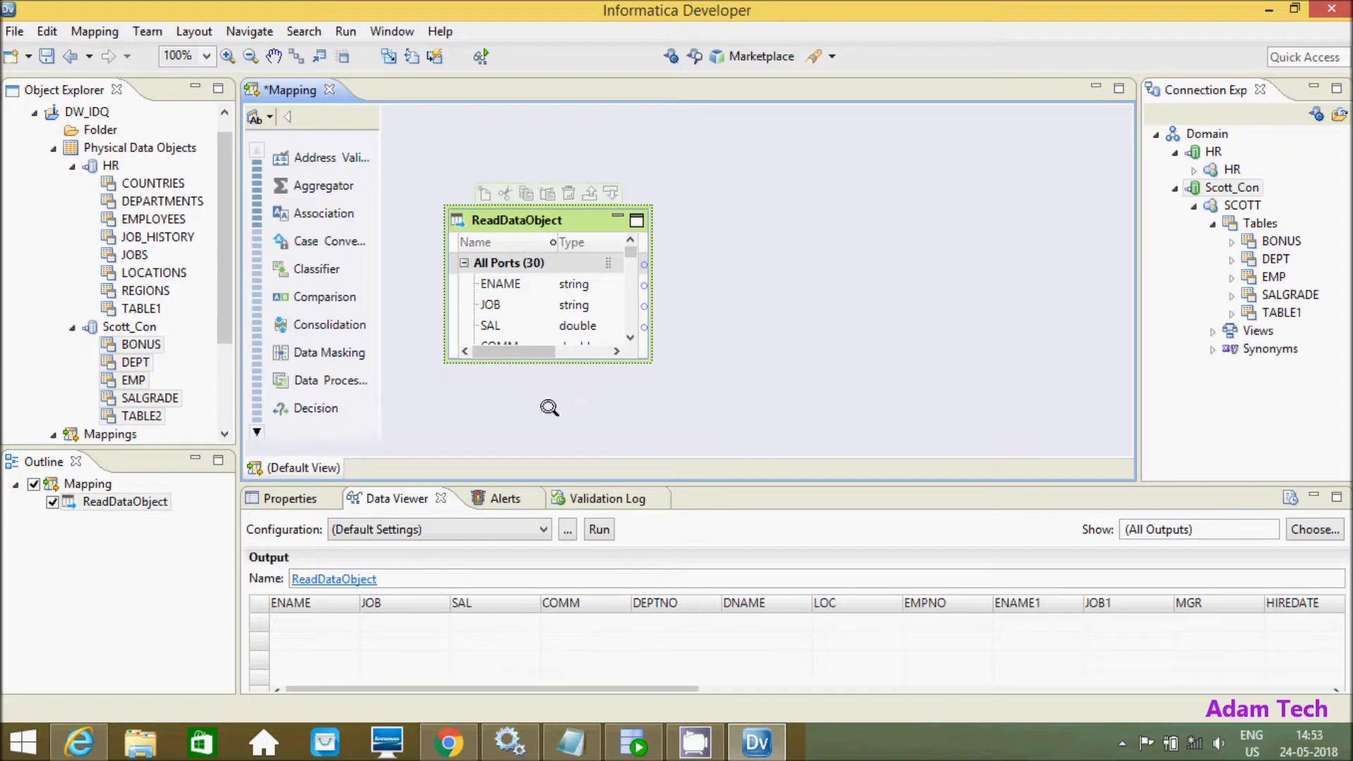
mouse_move(551, 391)
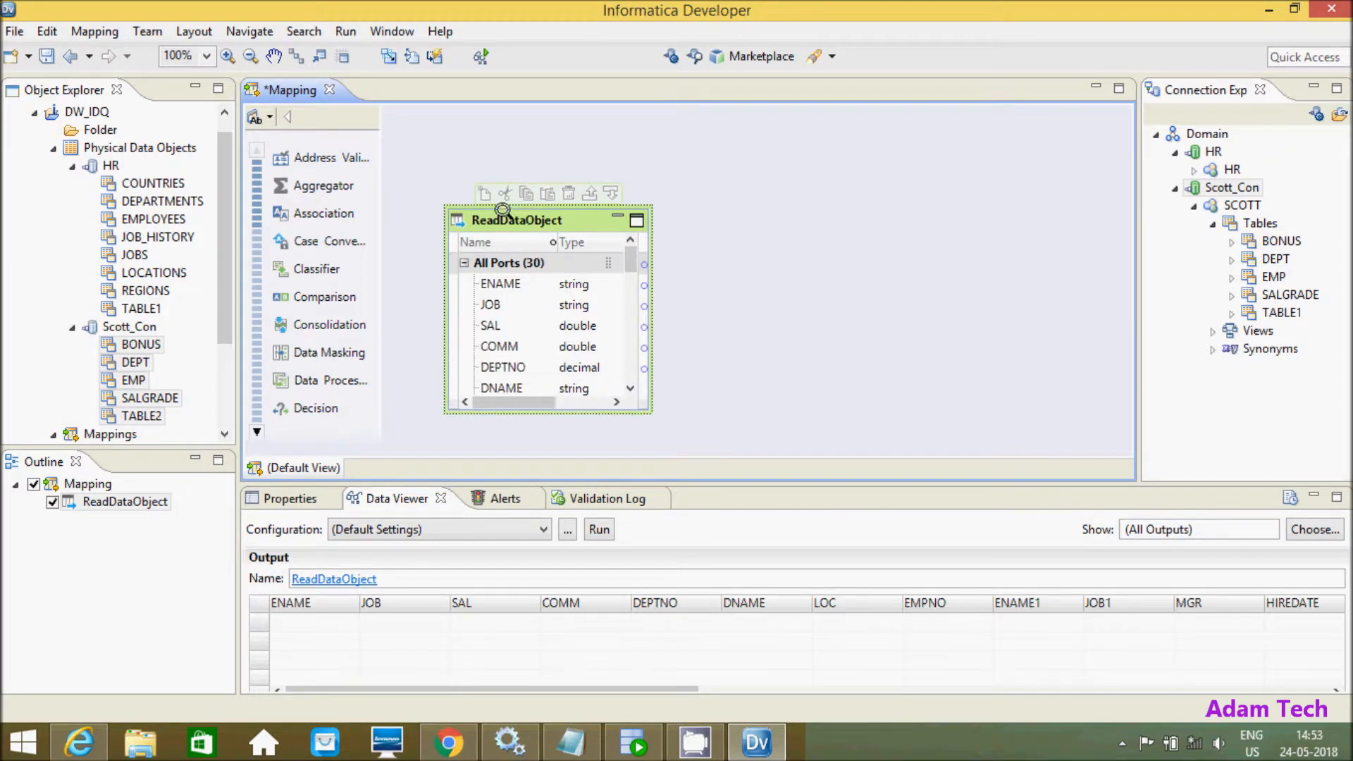
mouse_move(400, 319)
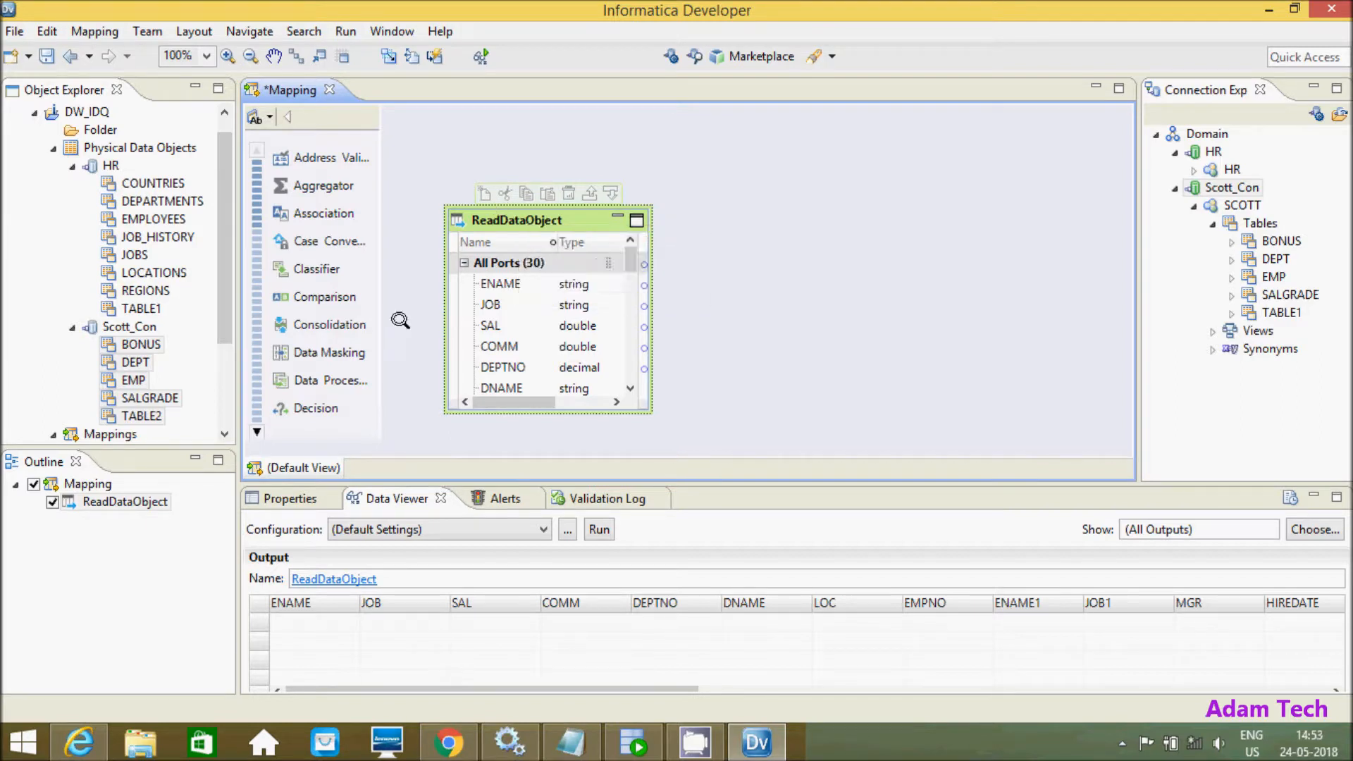
mouse_move(669, 96)
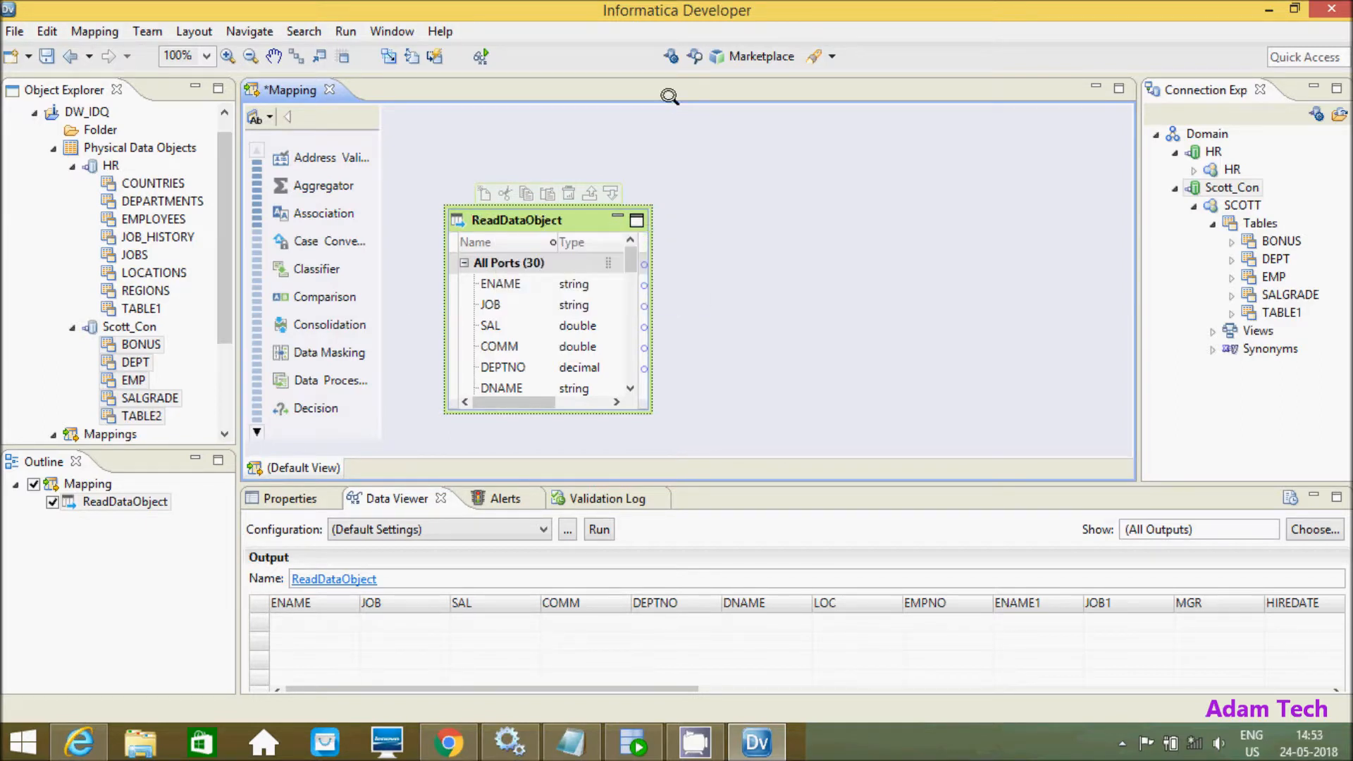
mouse_move(557, 220)
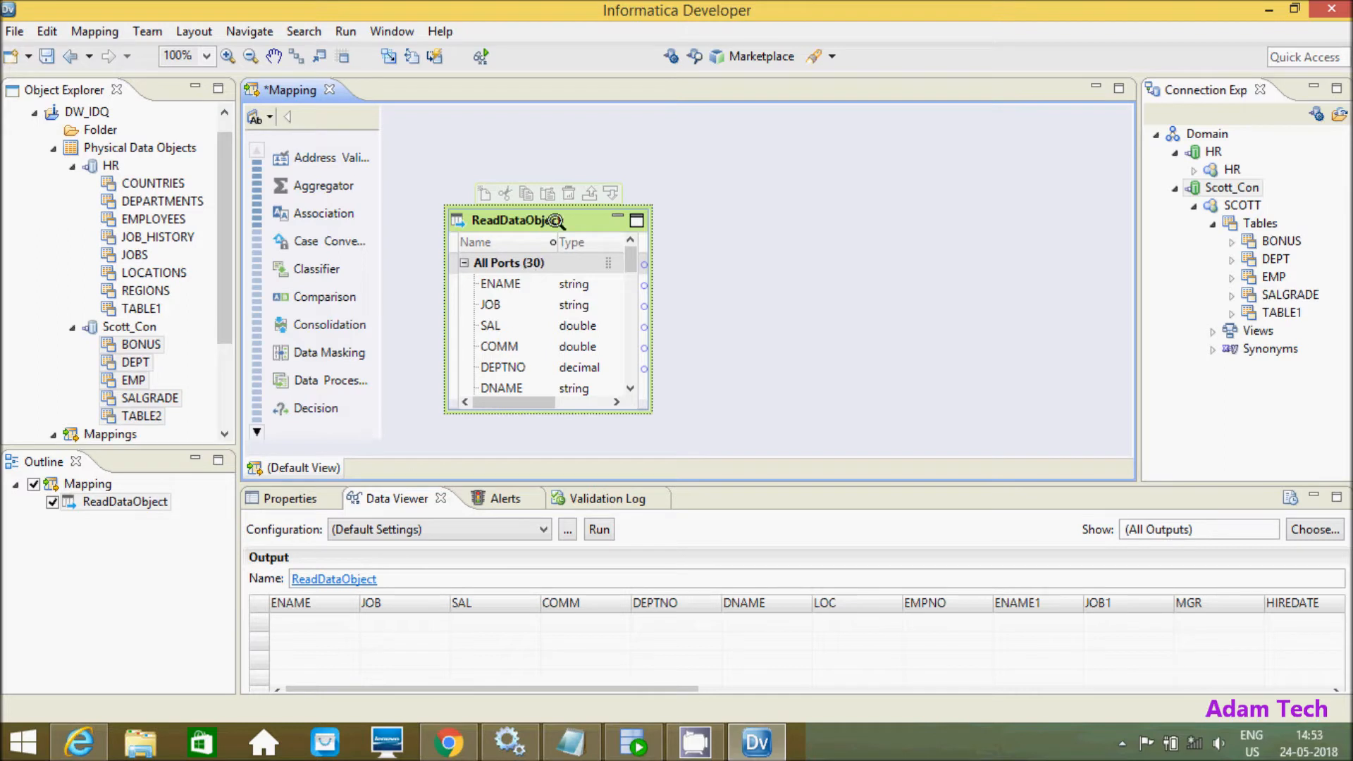
mouse_move(518, 220)
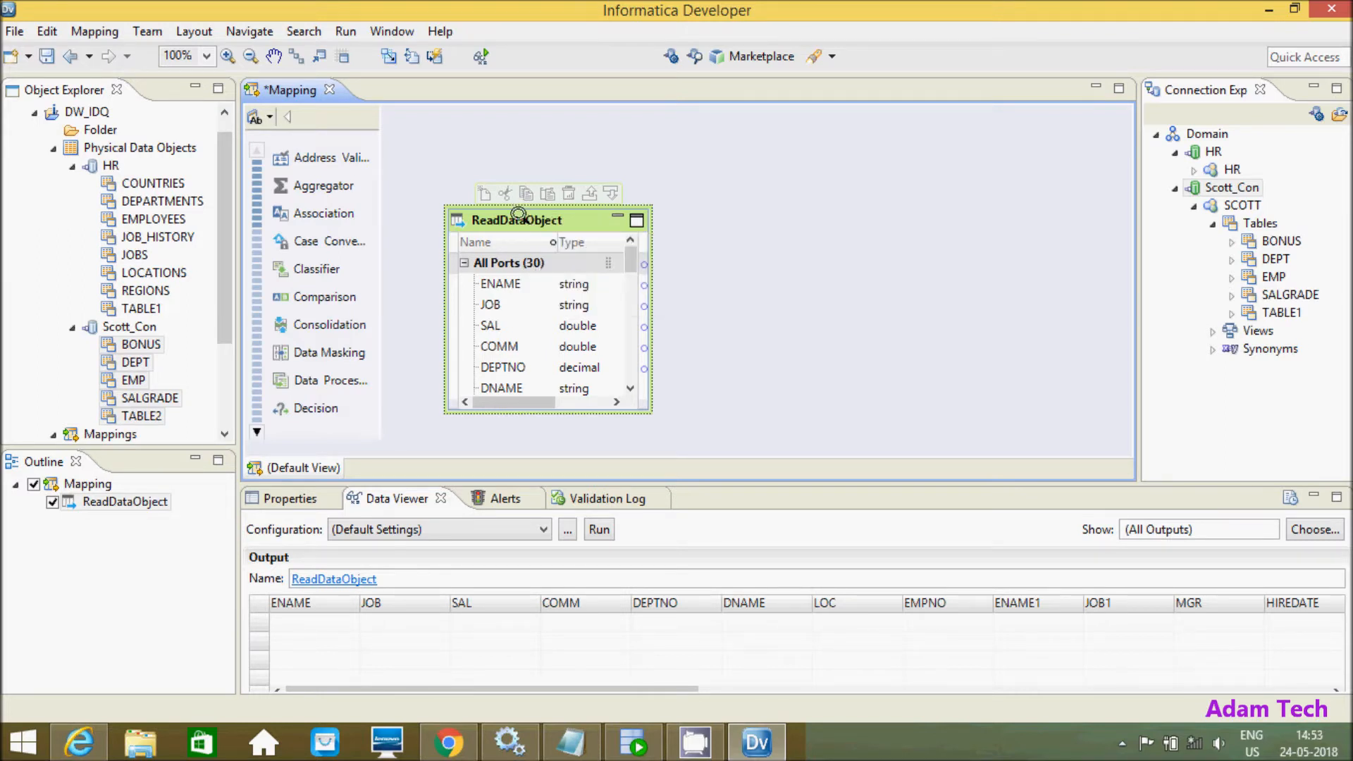
mouse_move(518, 220)
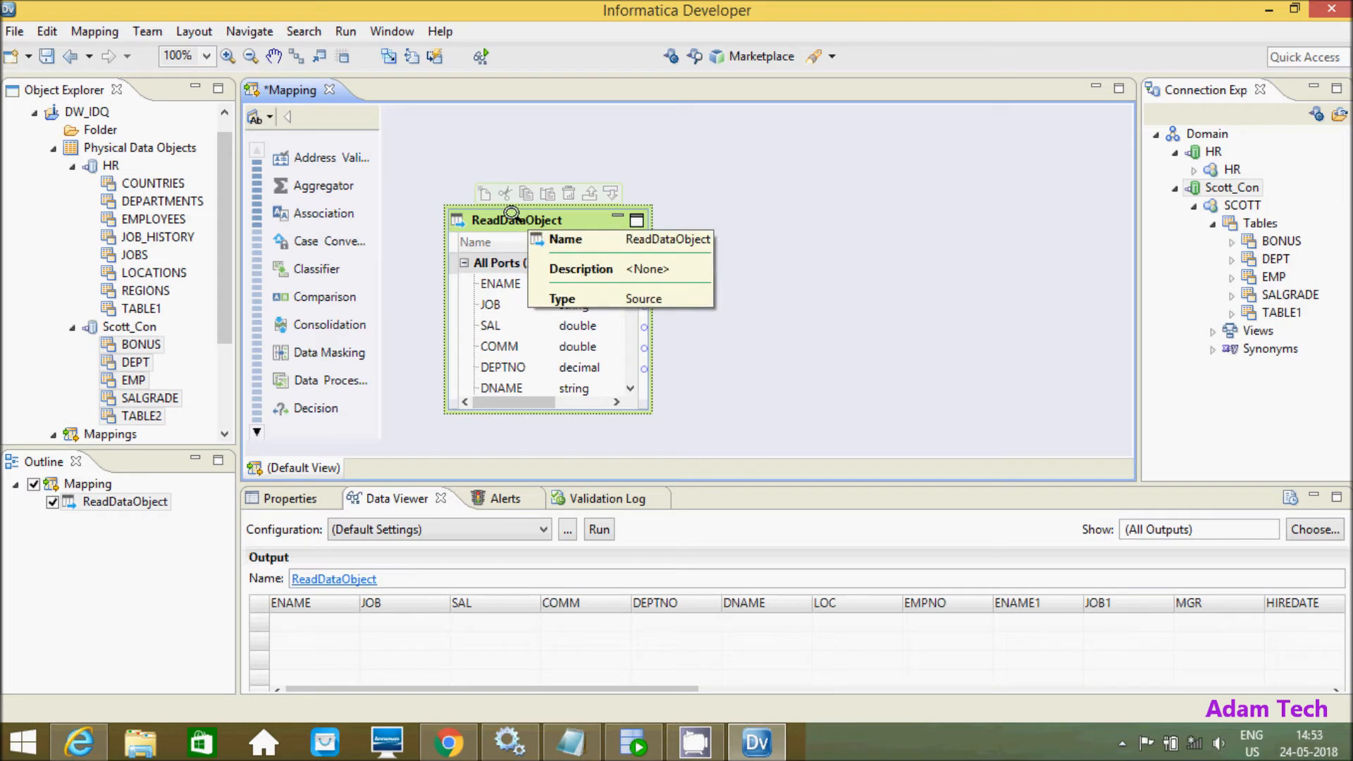